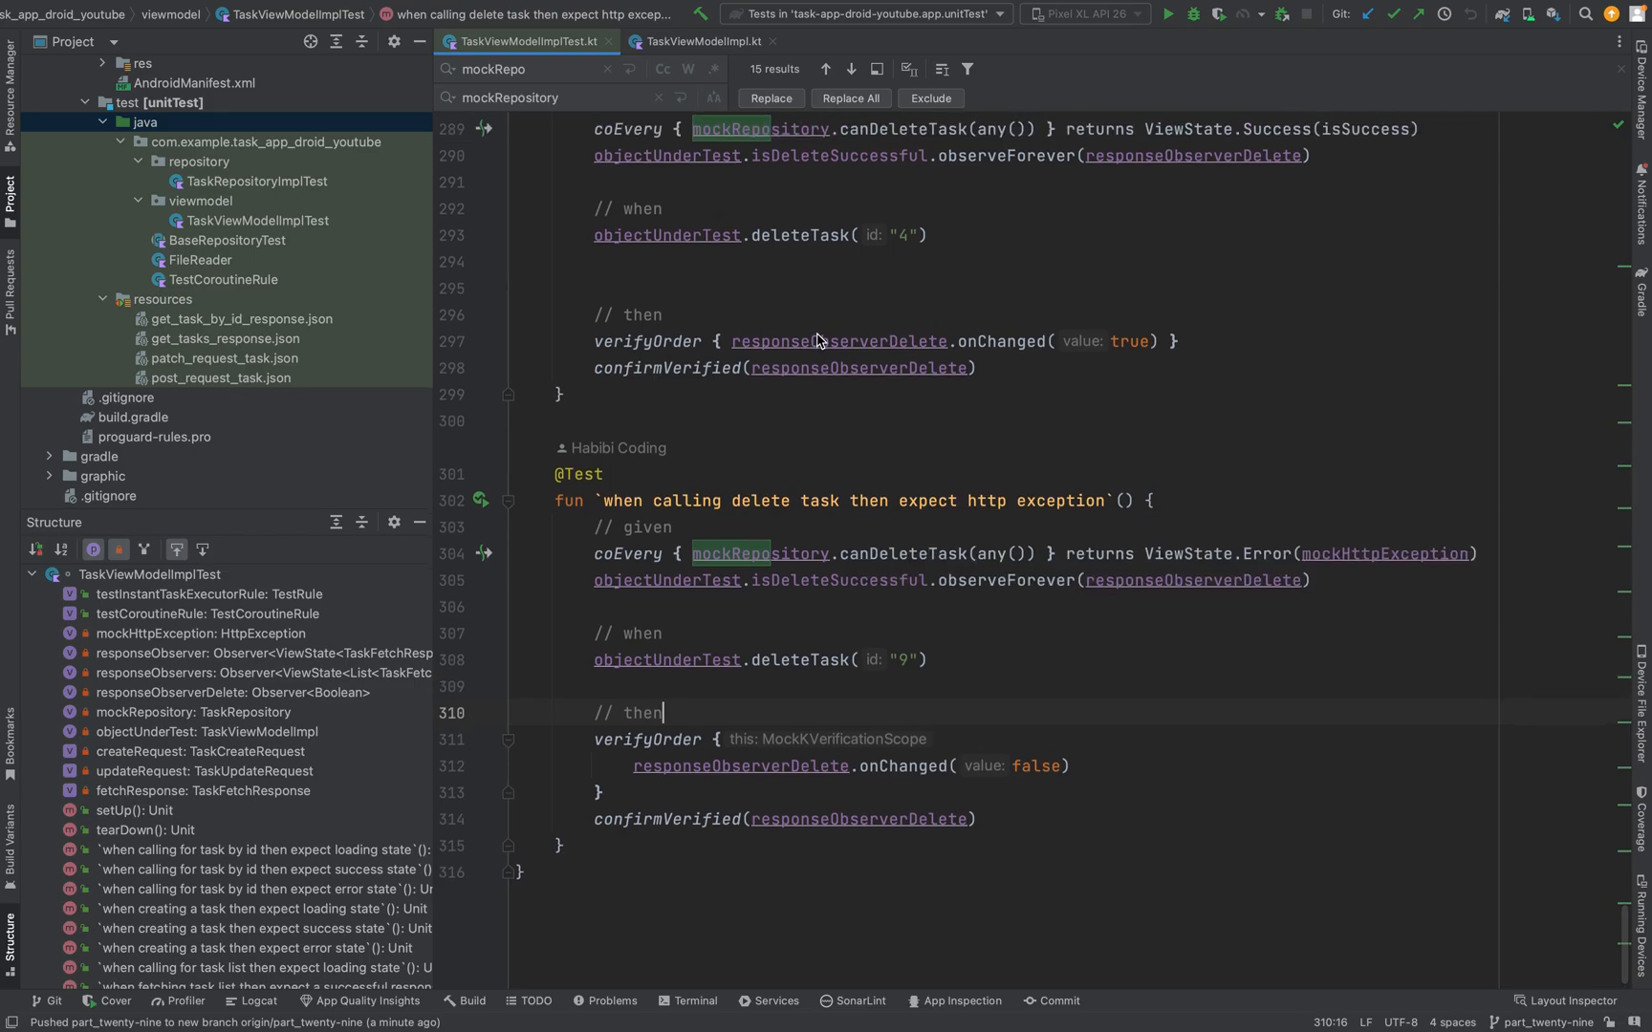
# Scroll through deleteTask, updateTask and handleResponse in TaskViewModelImpl.kt.
pyautogui.scroll(-3)
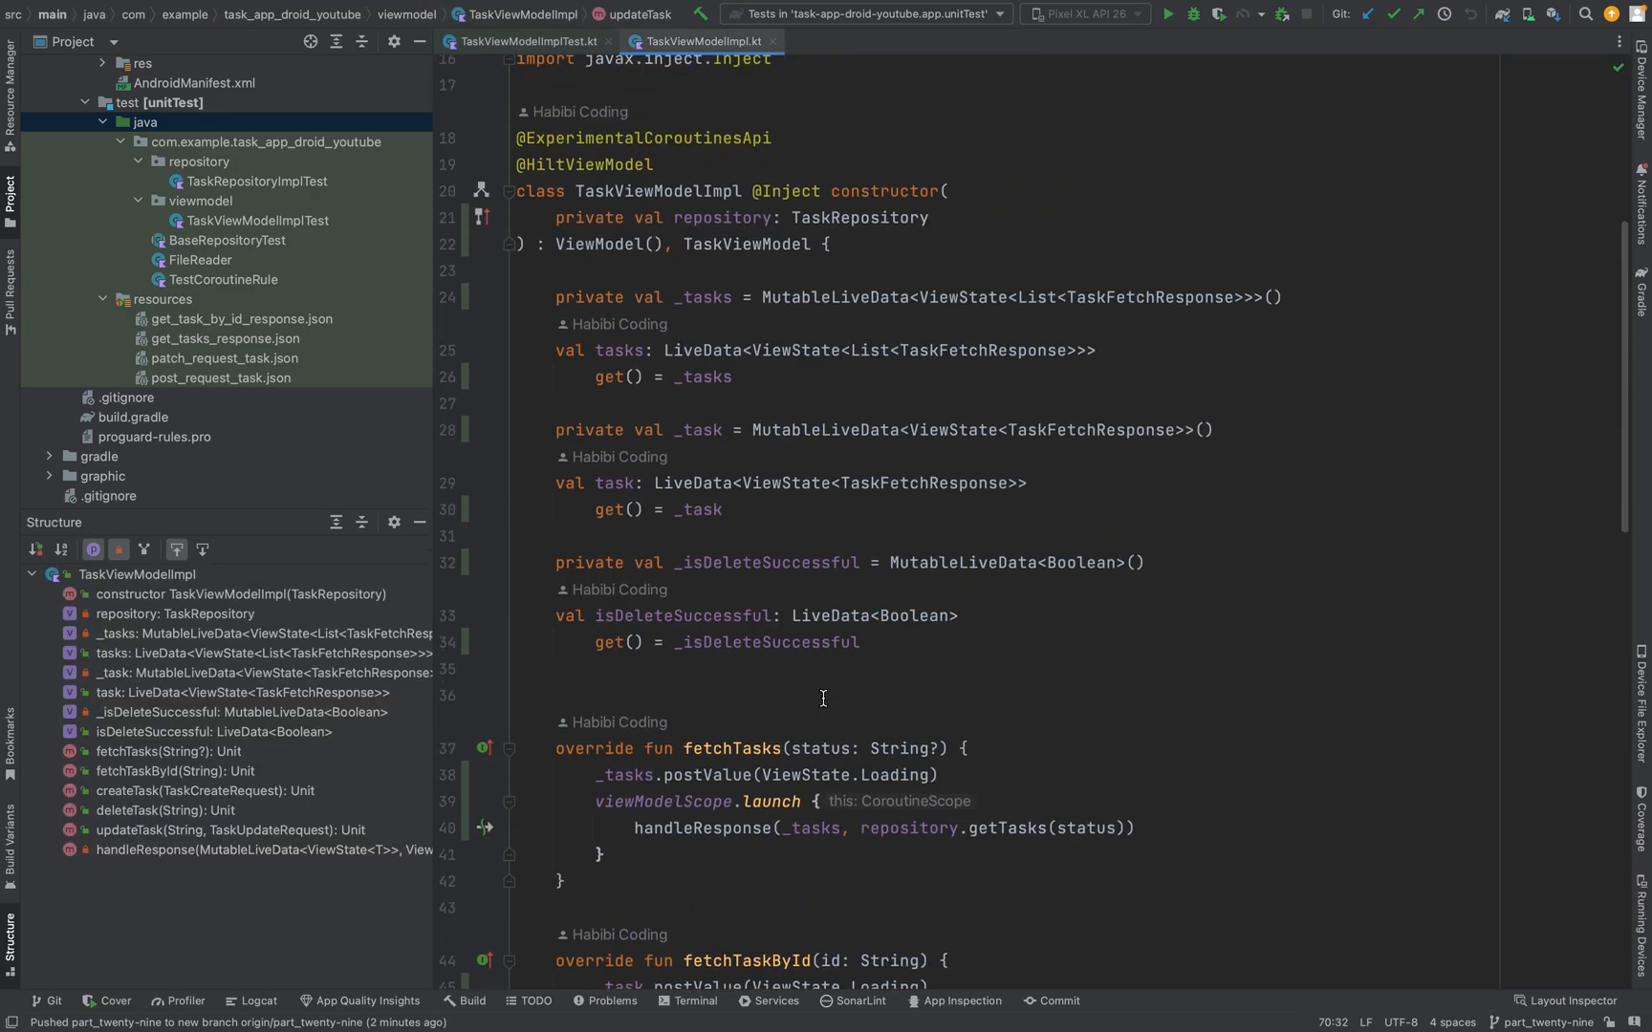
pyautogui.scroll(-3)
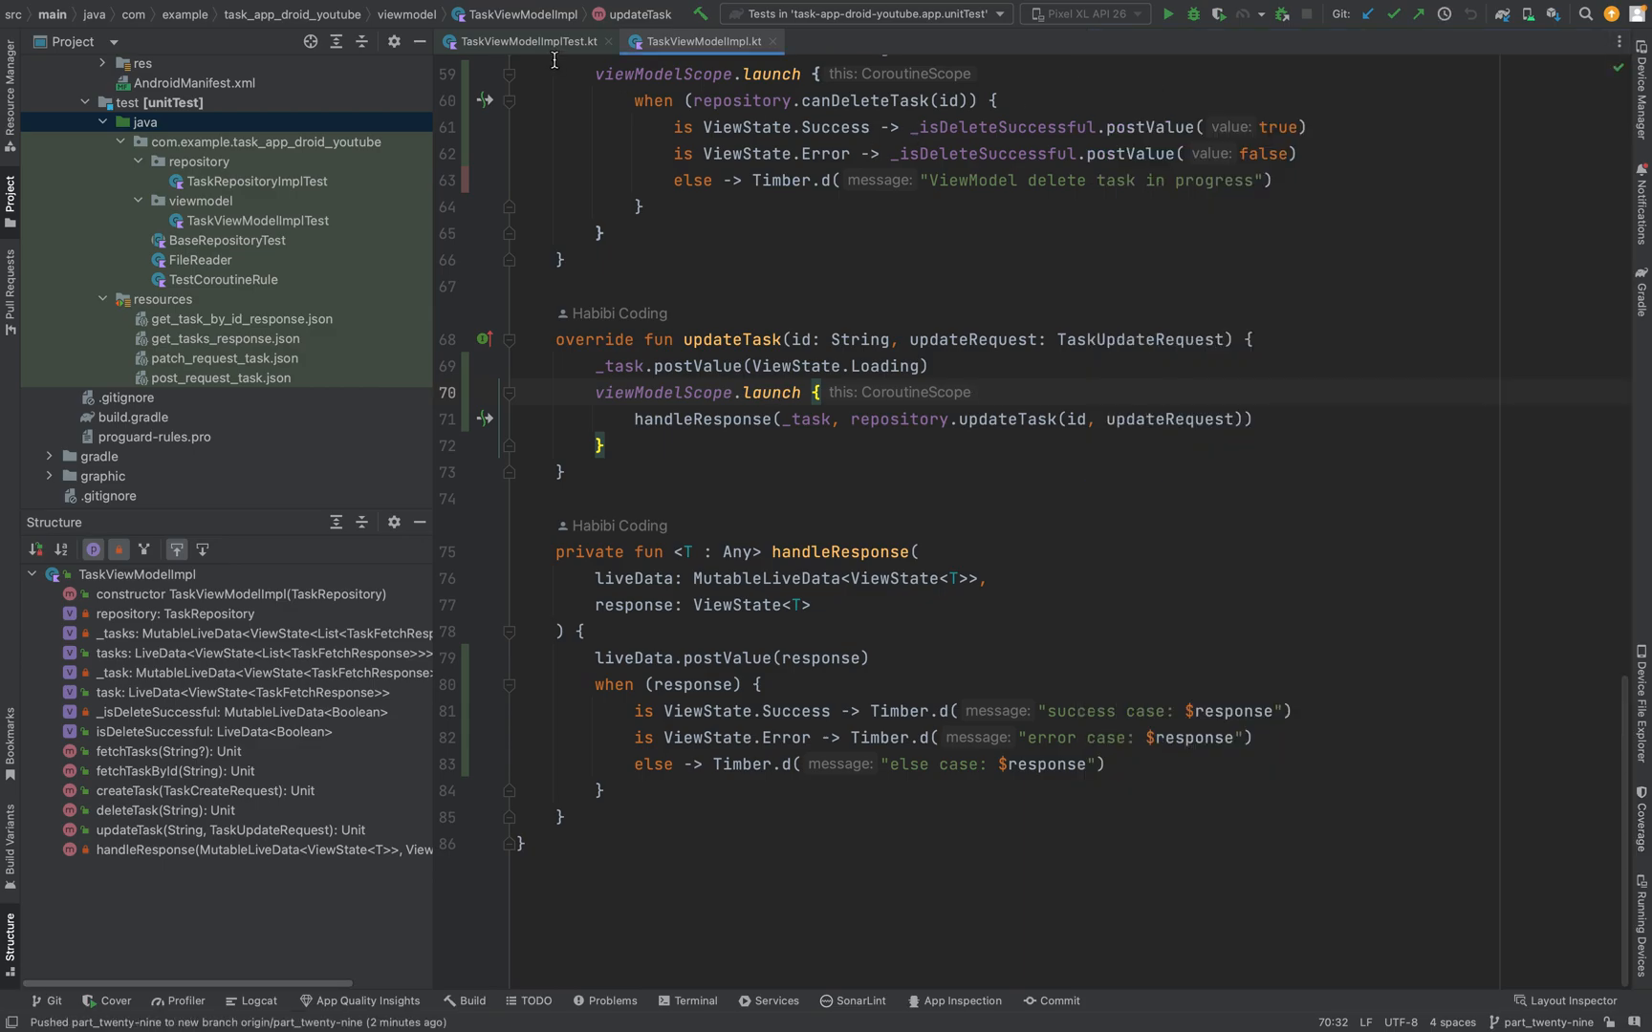
# Return to TaskViewModelImplTest and highlight the Error and Success states in the exception tests.
pyautogui.click(526, 40)
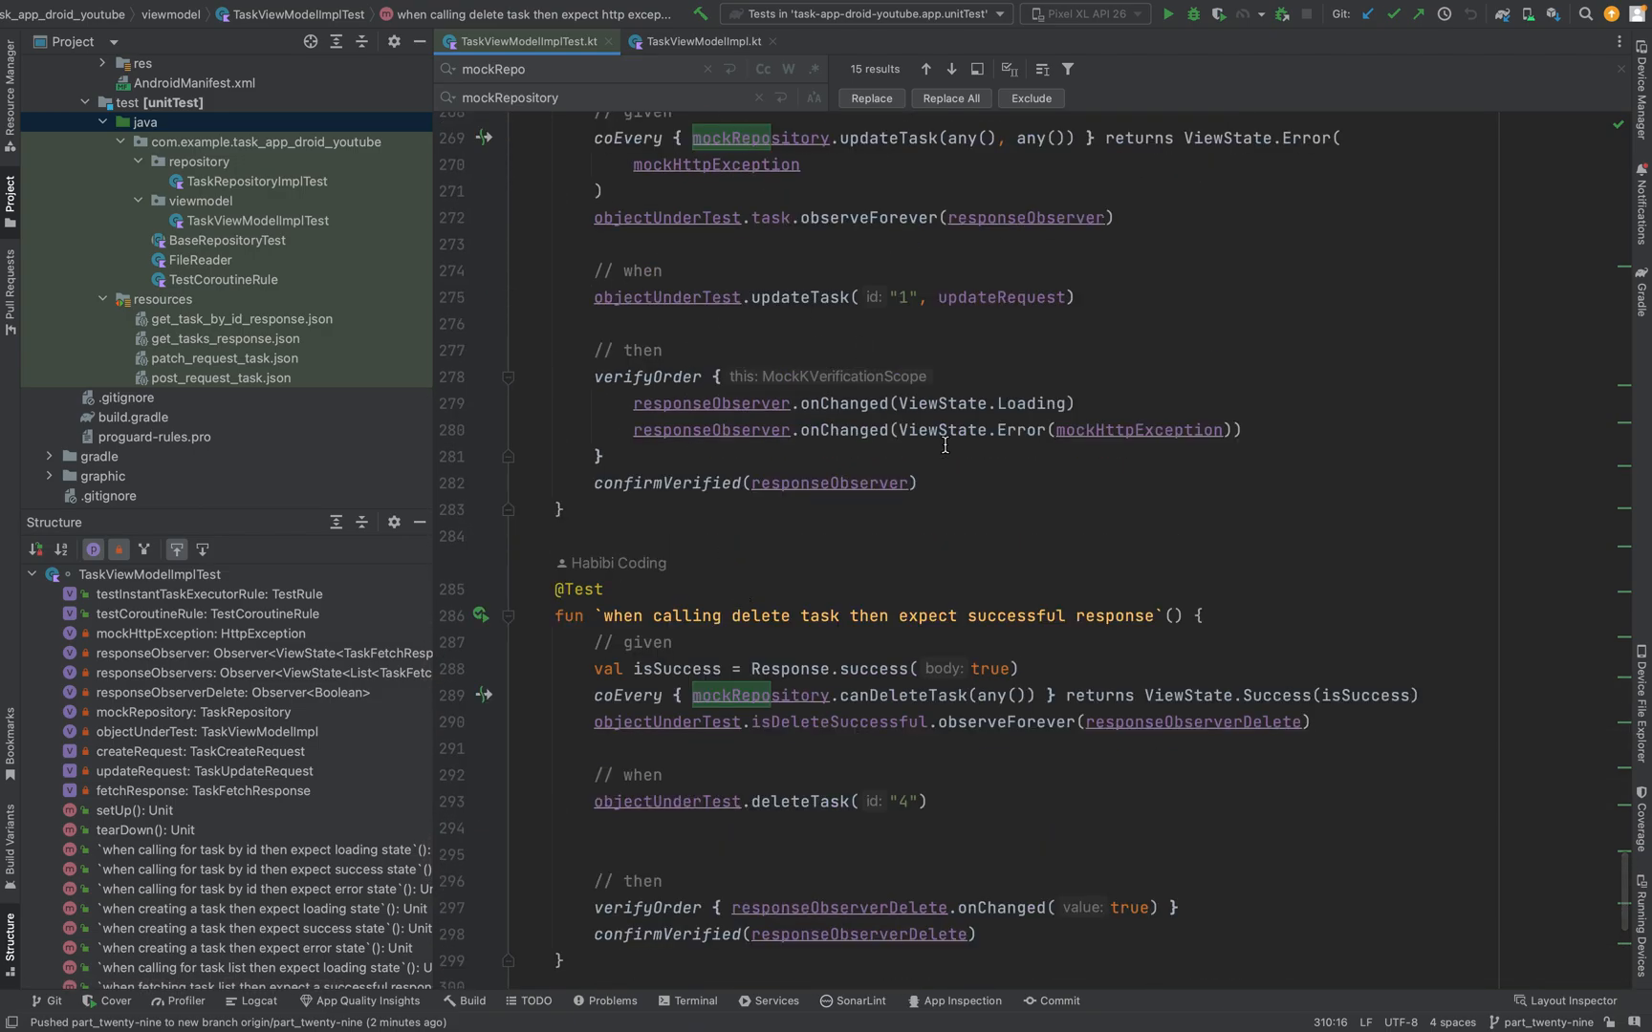
pyautogui.doubleClick(1031, 516)
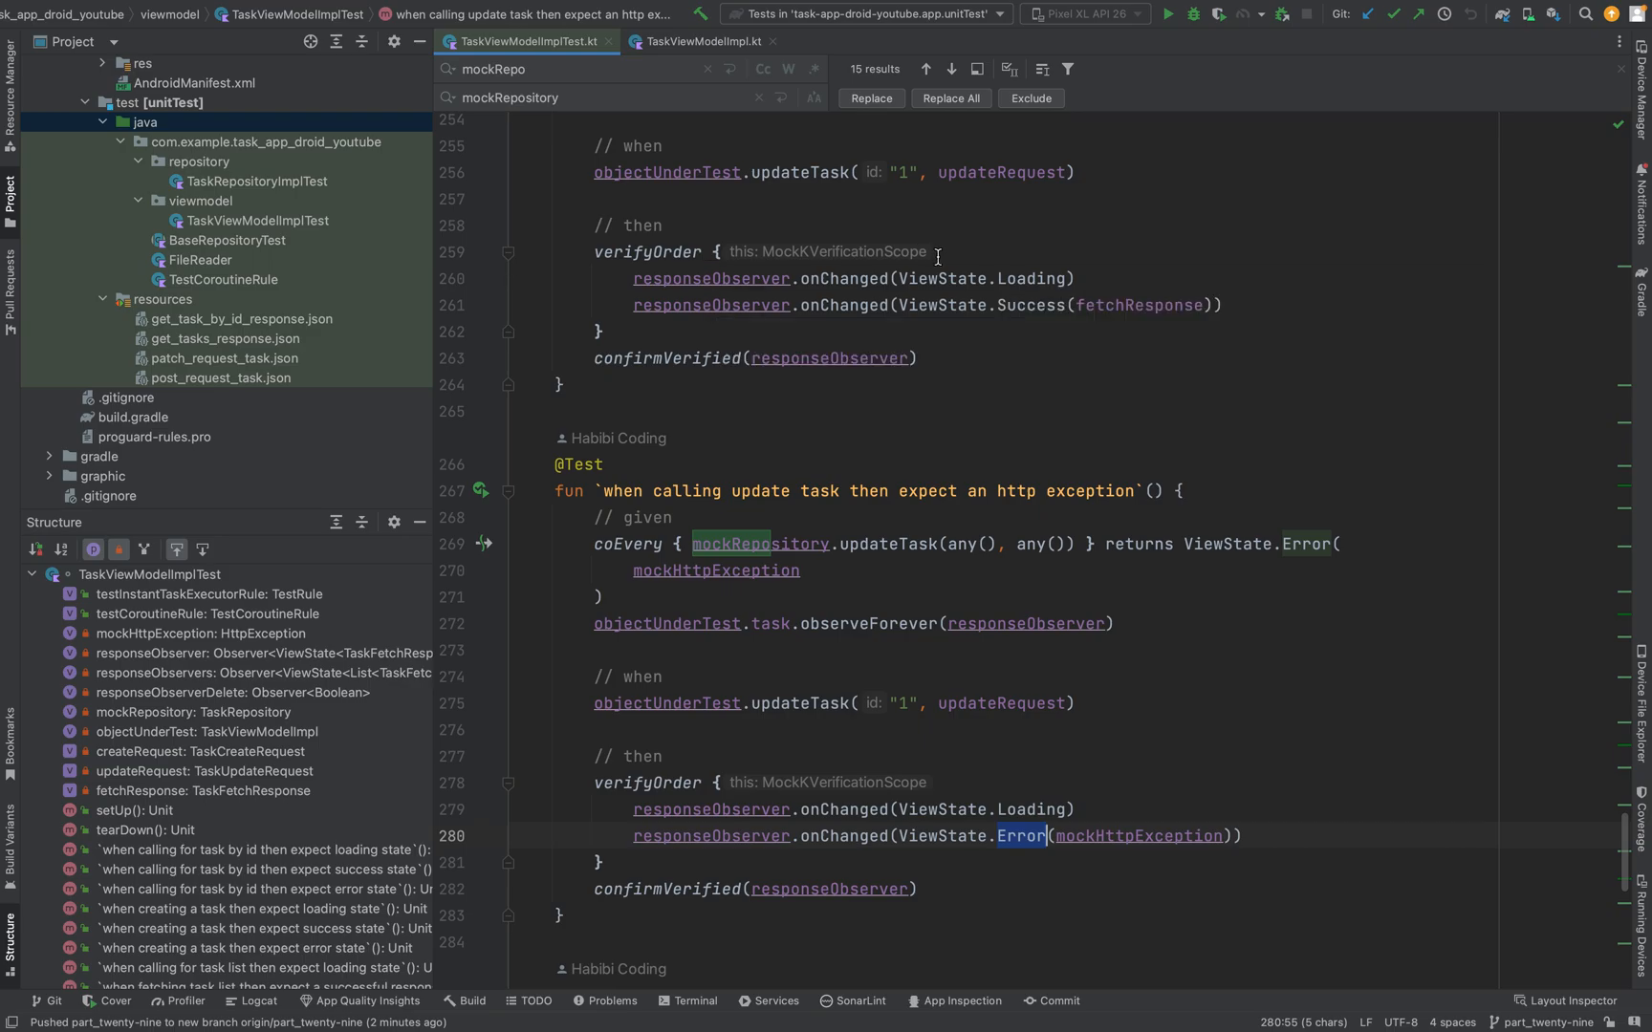
pyautogui.click(1015, 304)
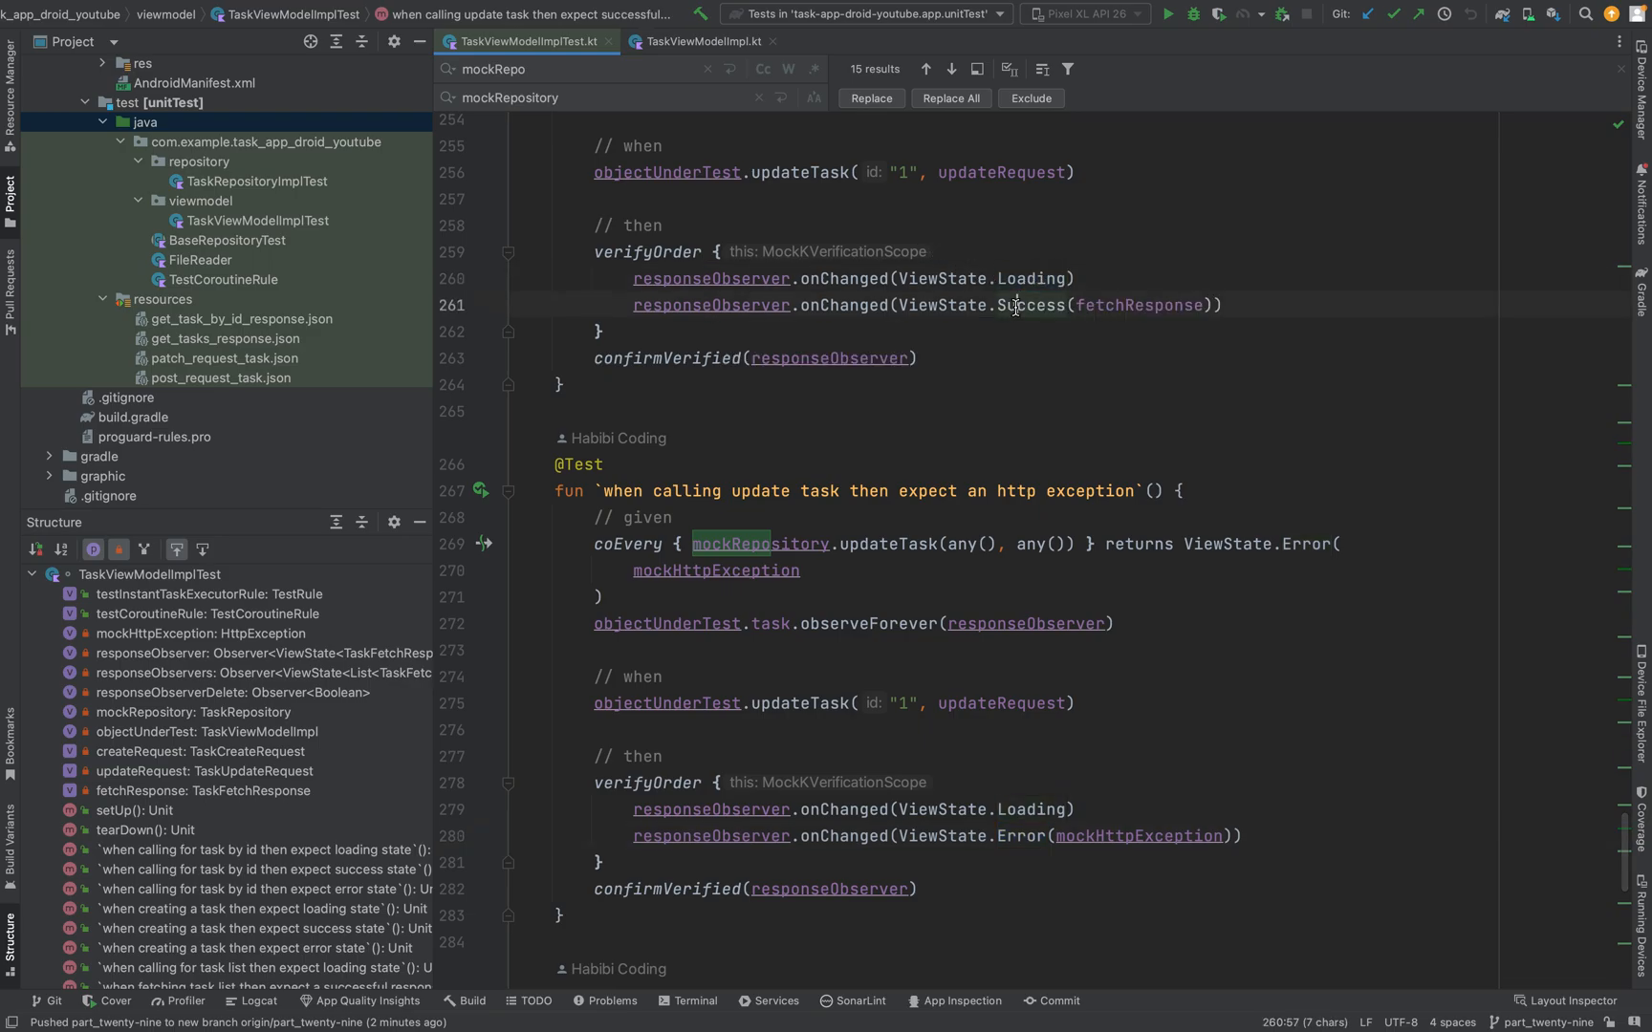
pyautogui.doubleClick(646, 252)
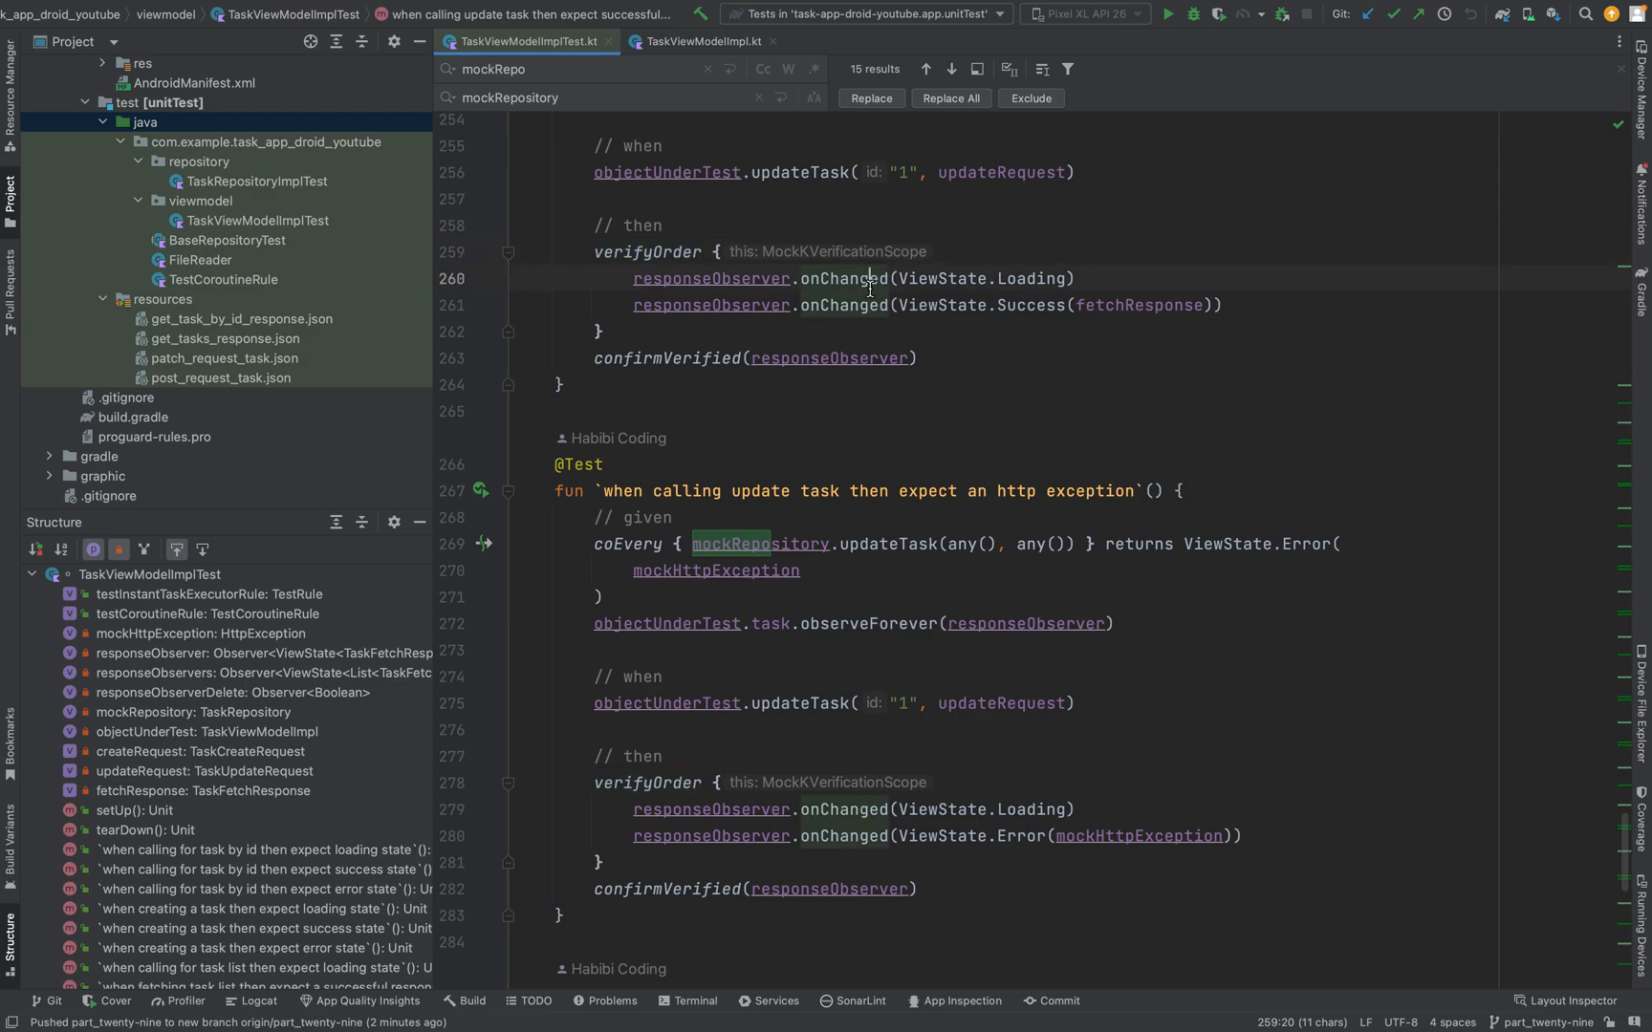
pyautogui.doubleClick(1033, 277)
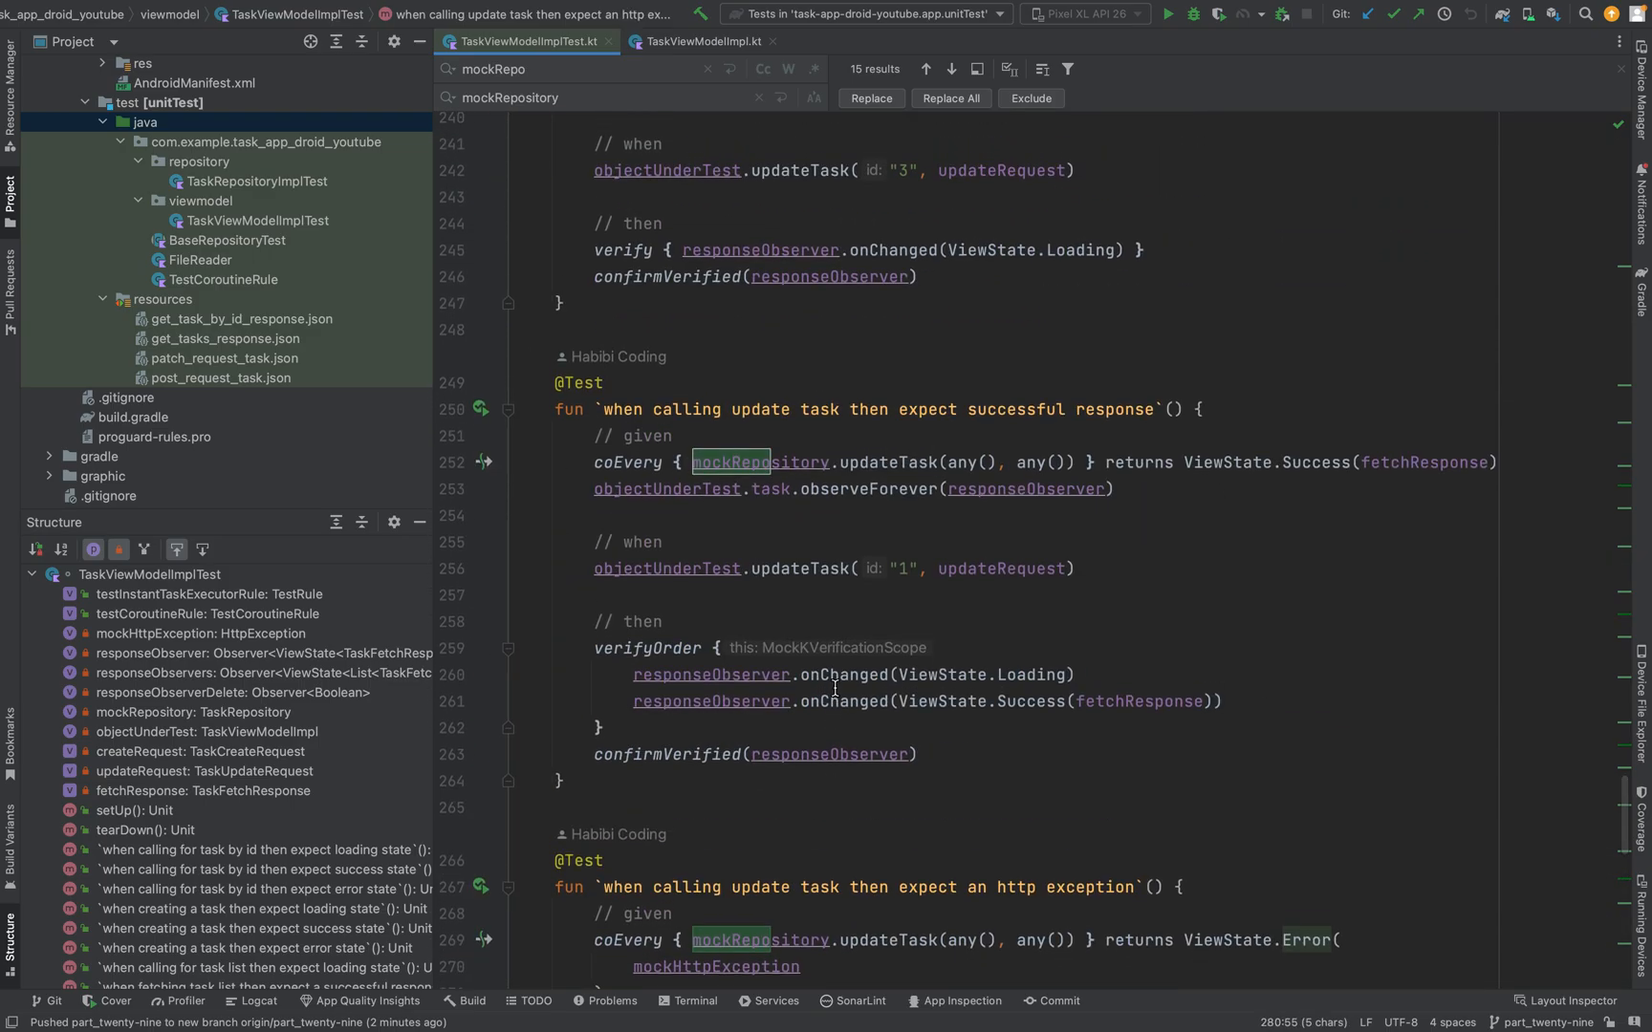
# Scroll through the update and delete task tests that use verifyOrder.
pyautogui.scroll(-3)
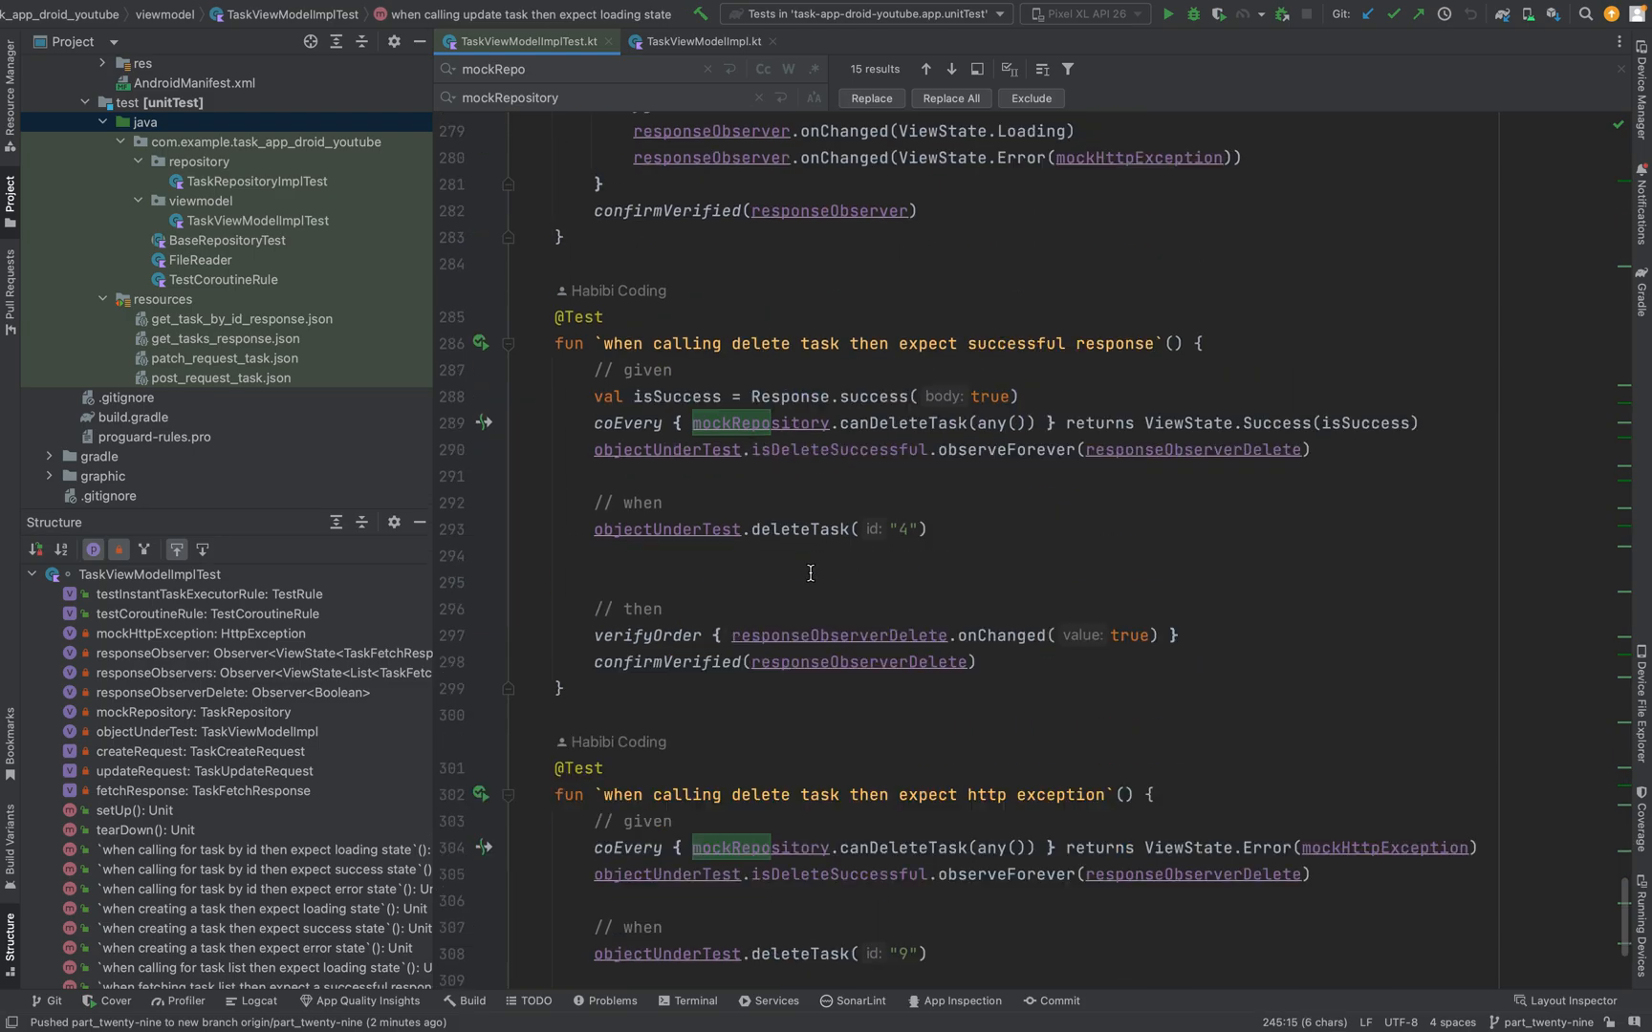
pyautogui.scroll(-3)
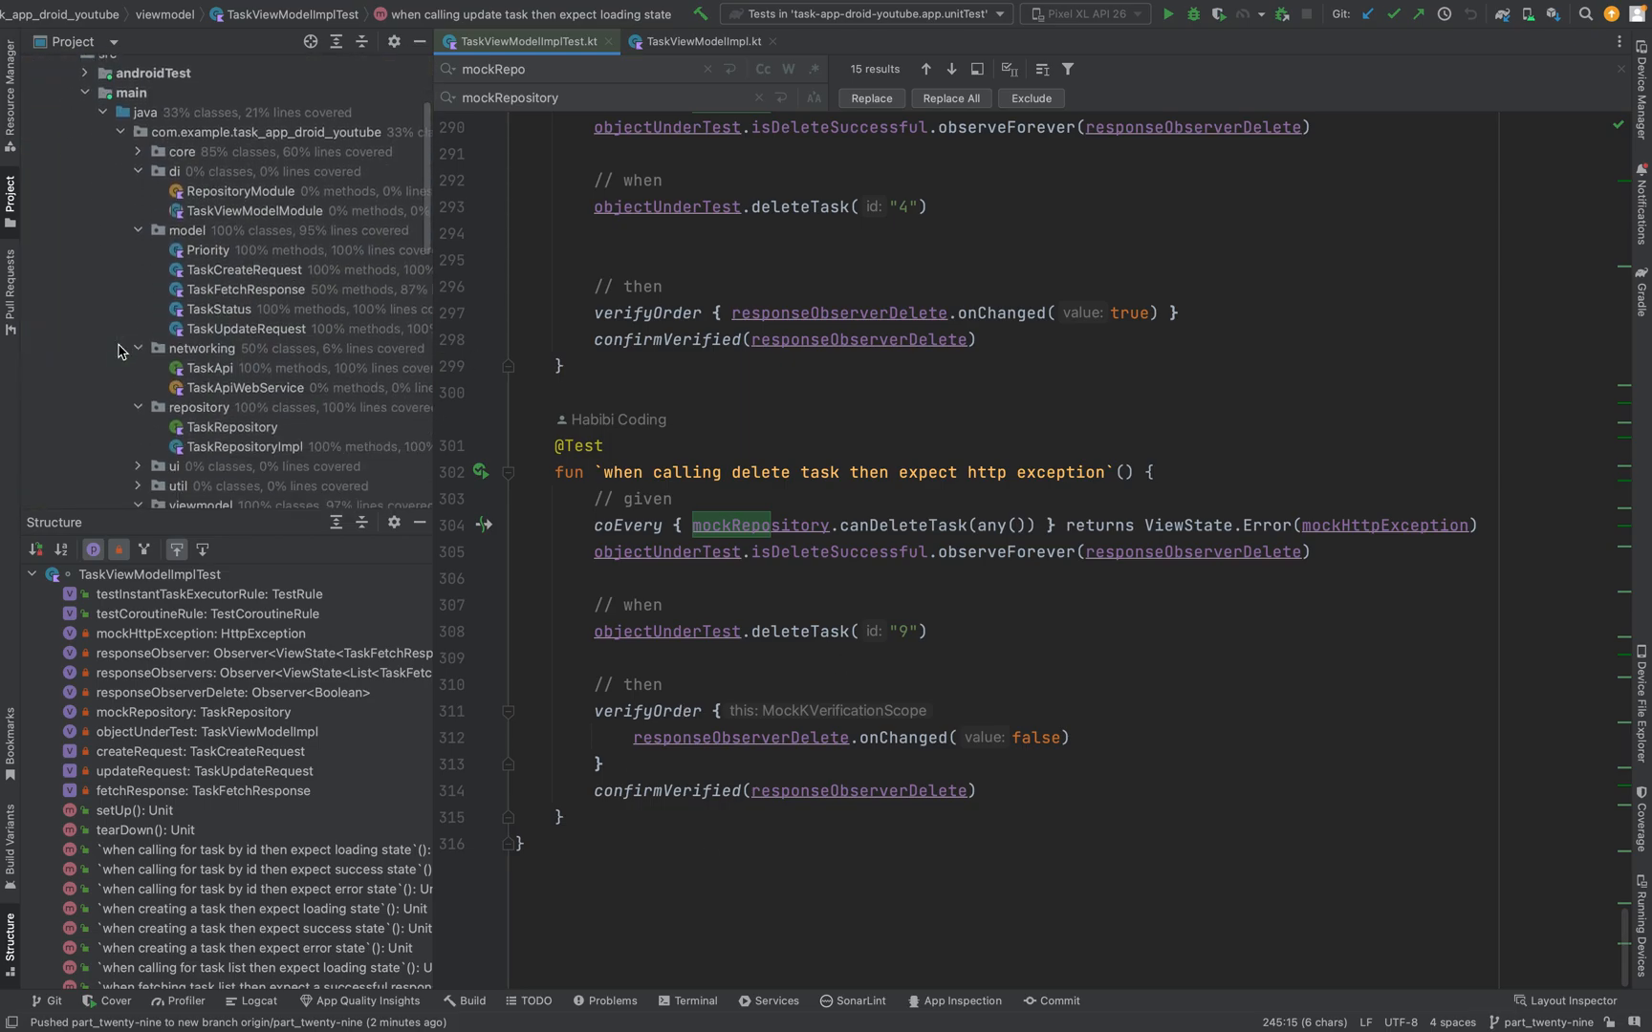
# Hide the Structure outline and expand the core package to show its per-class coverage.
pyautogui.scroll(-3)
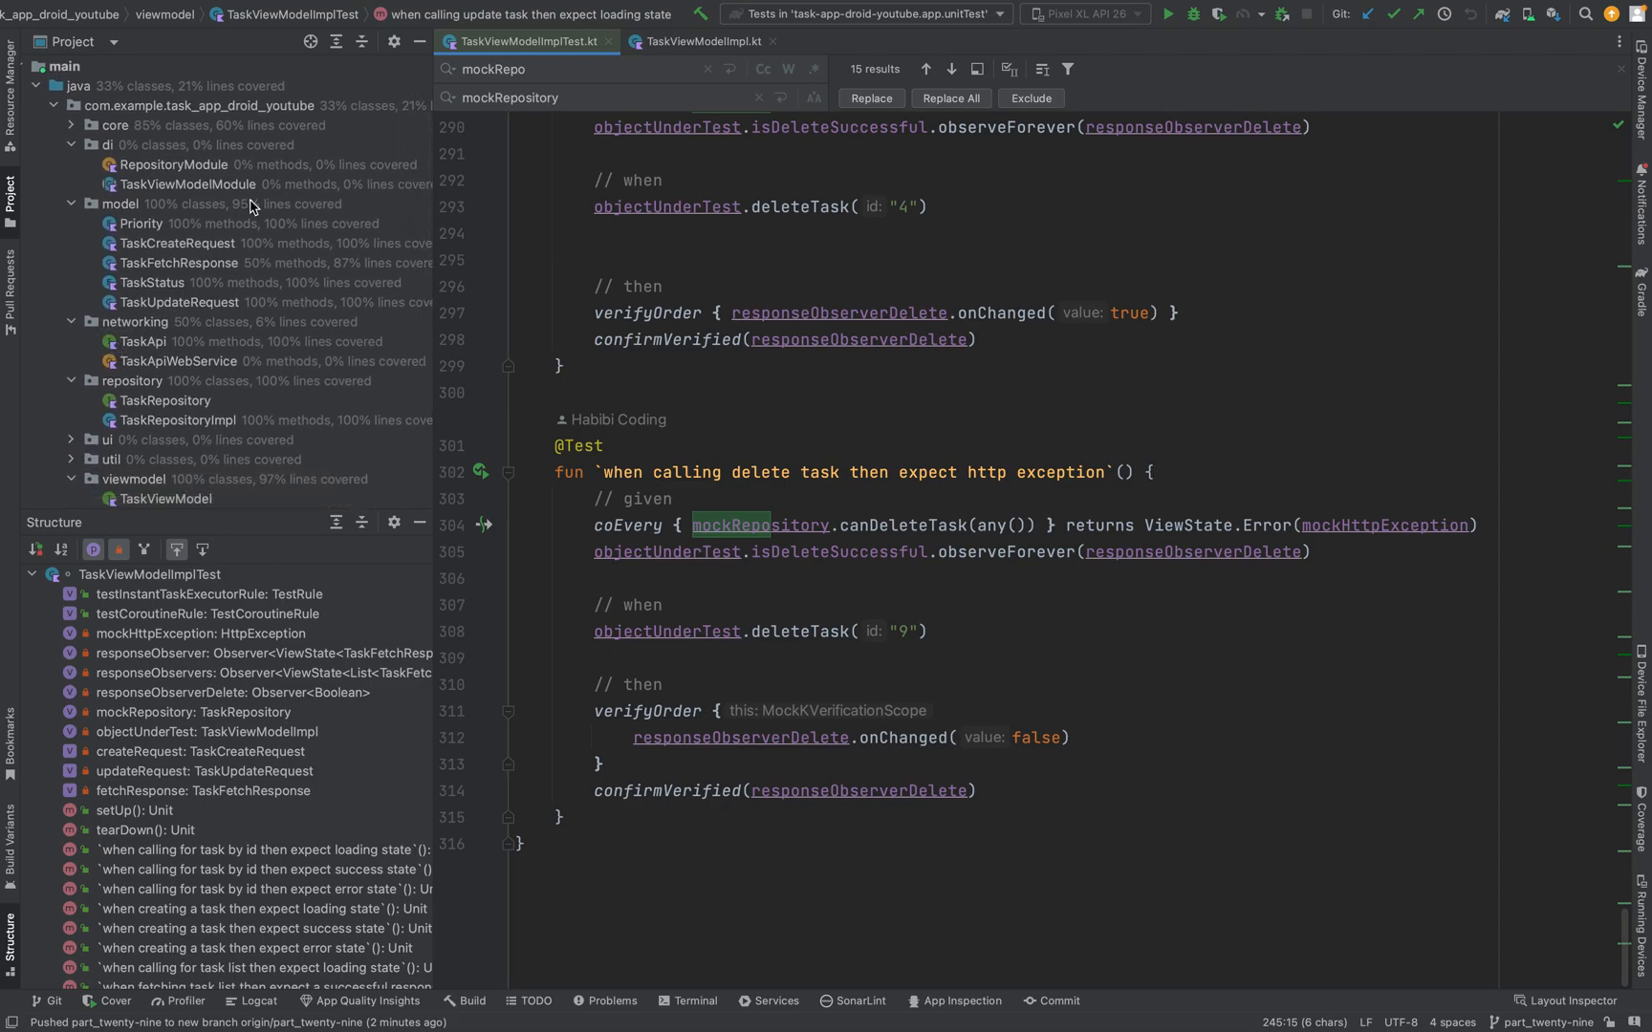
pyautogui.scroll(-3)
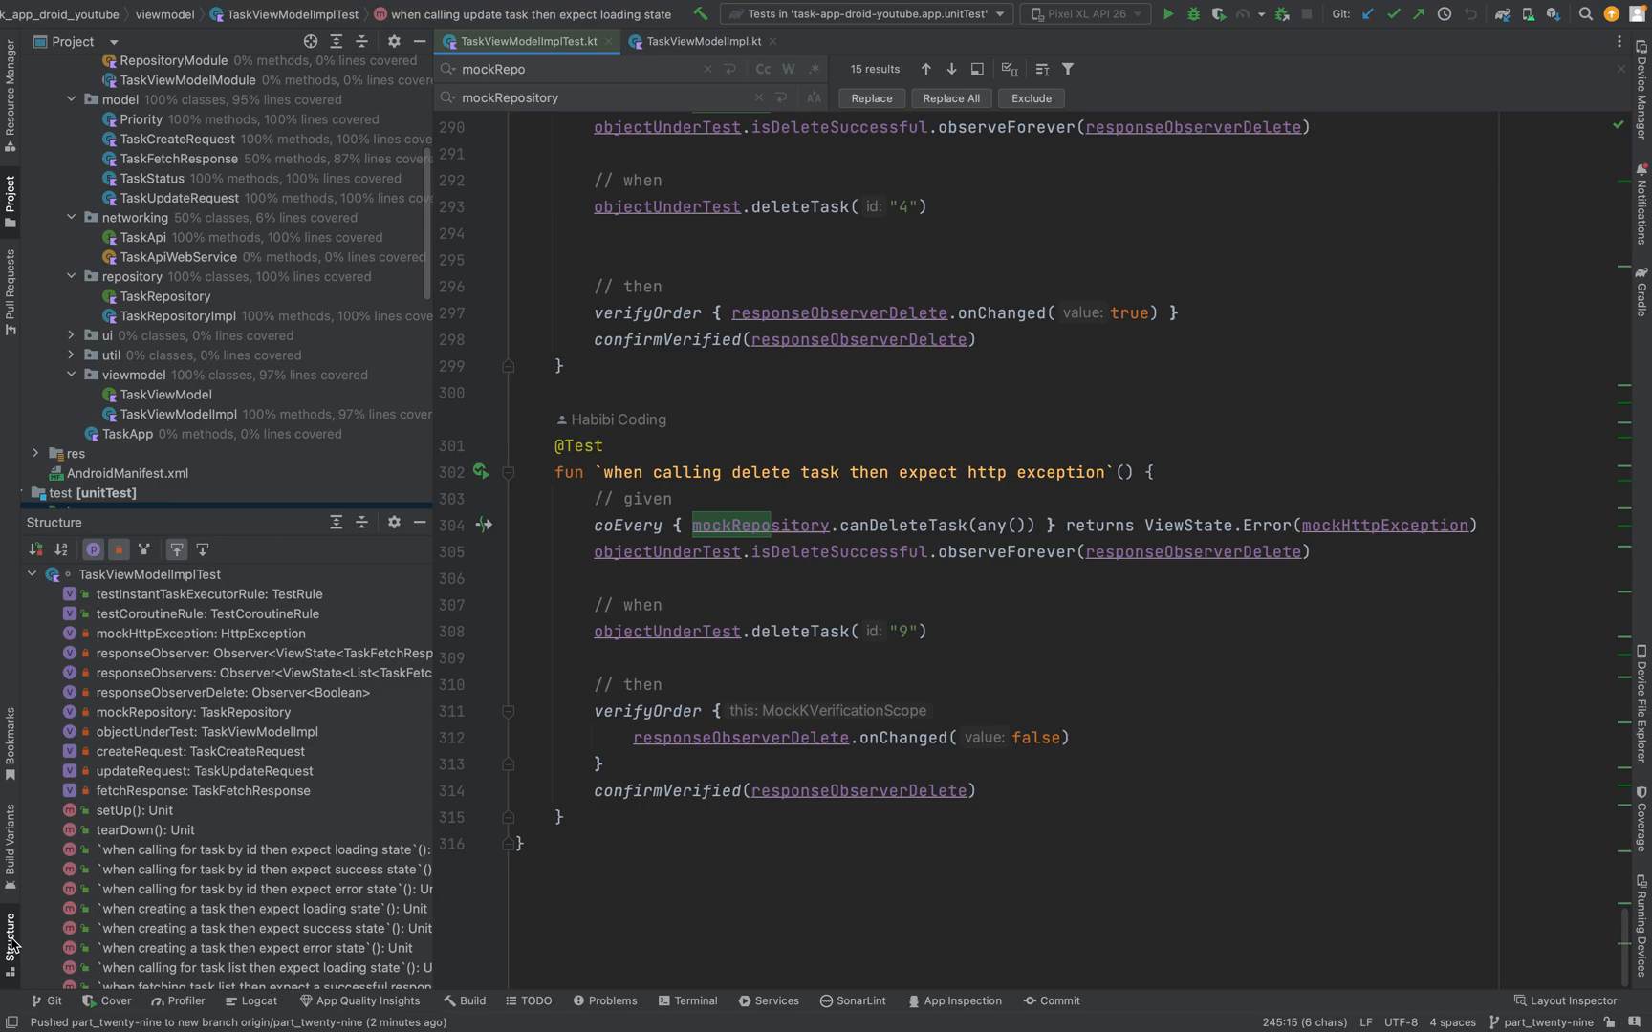
pyautogui.click(10, 195)
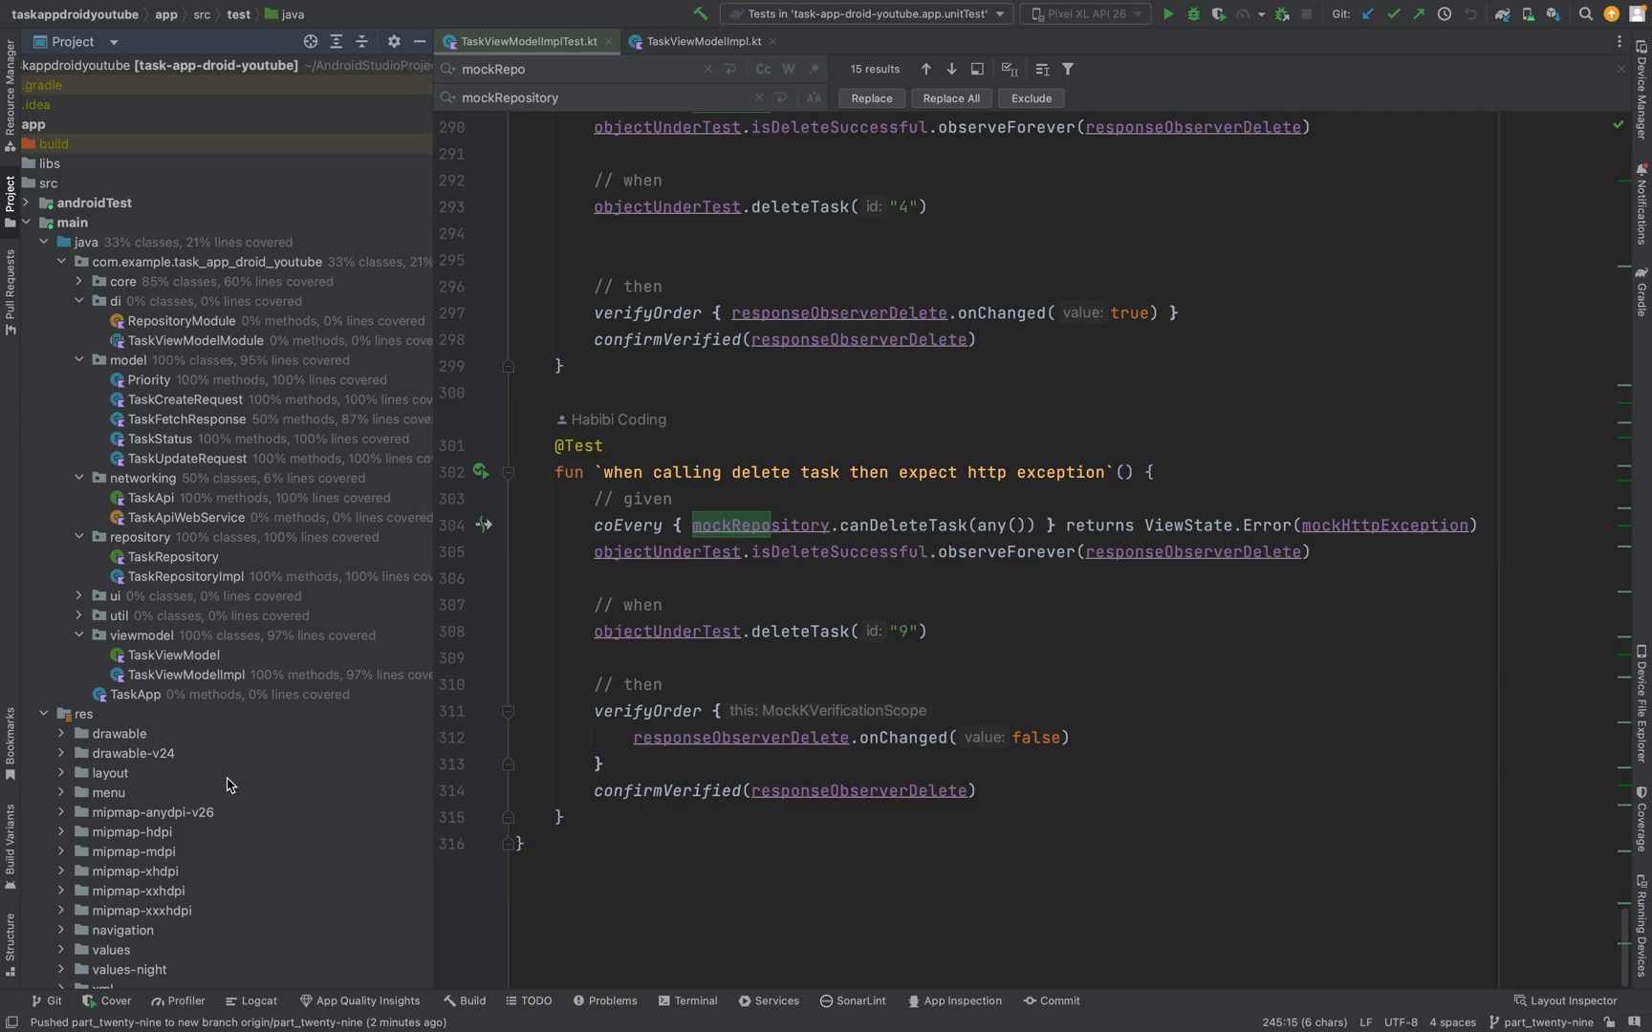
pyautogui.moveTo(1369, 895)
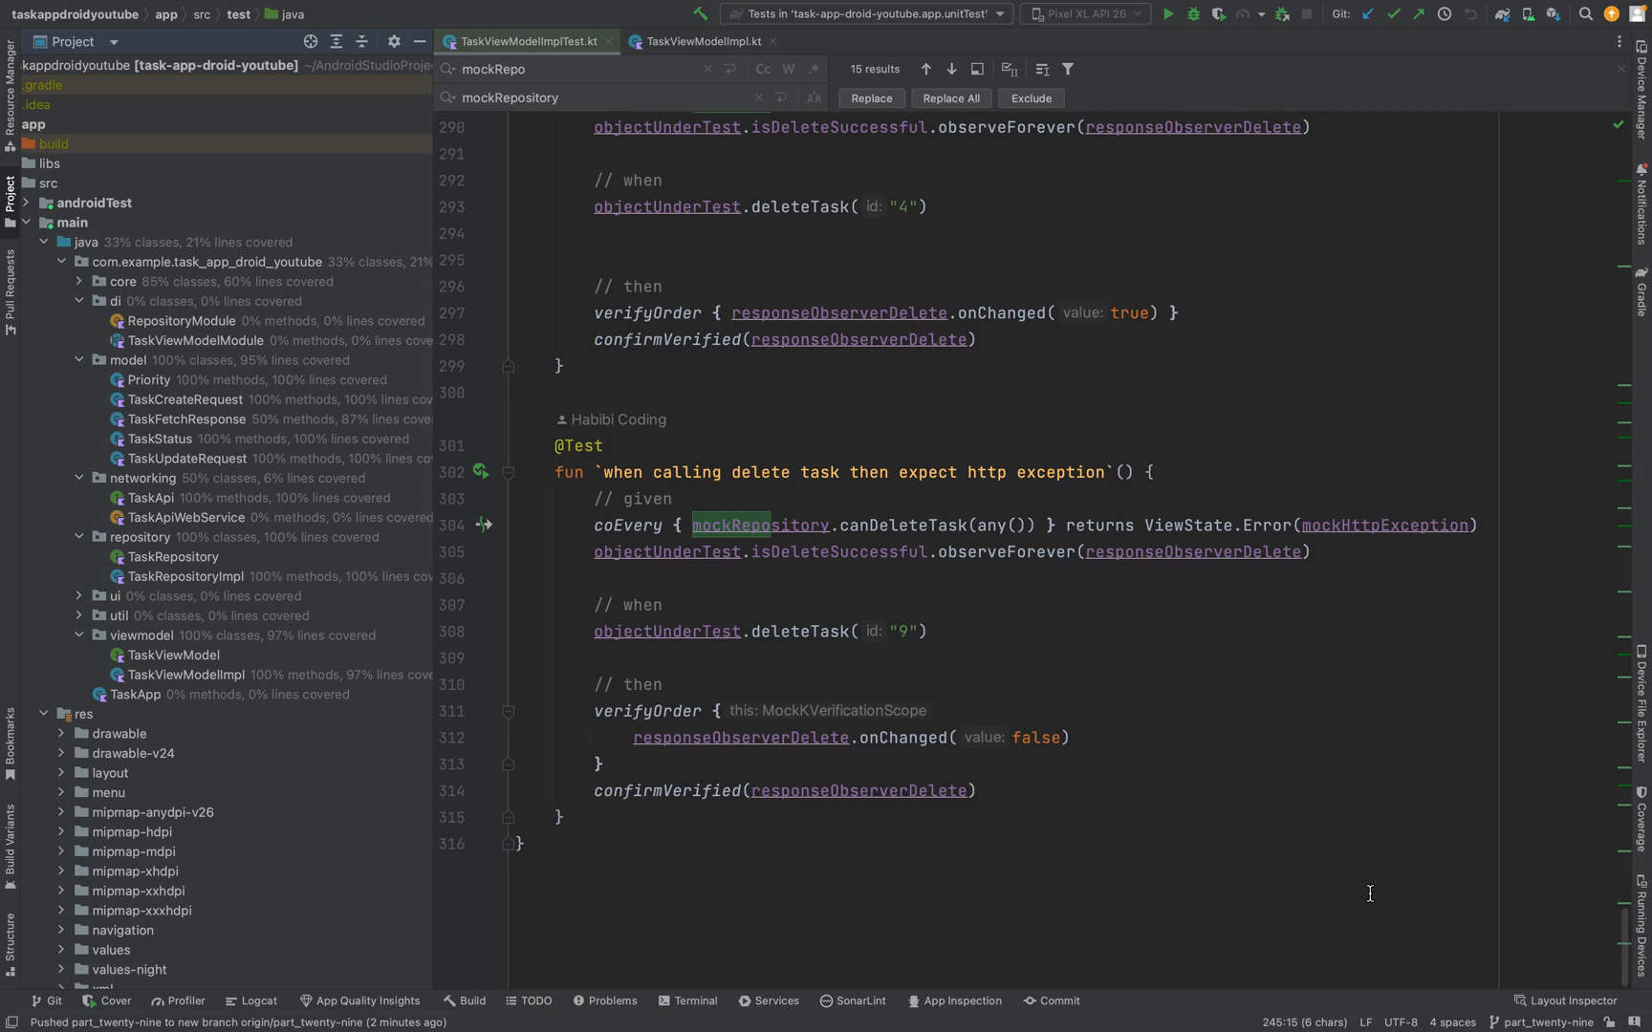
pyautogui.moveTo(123, 386)
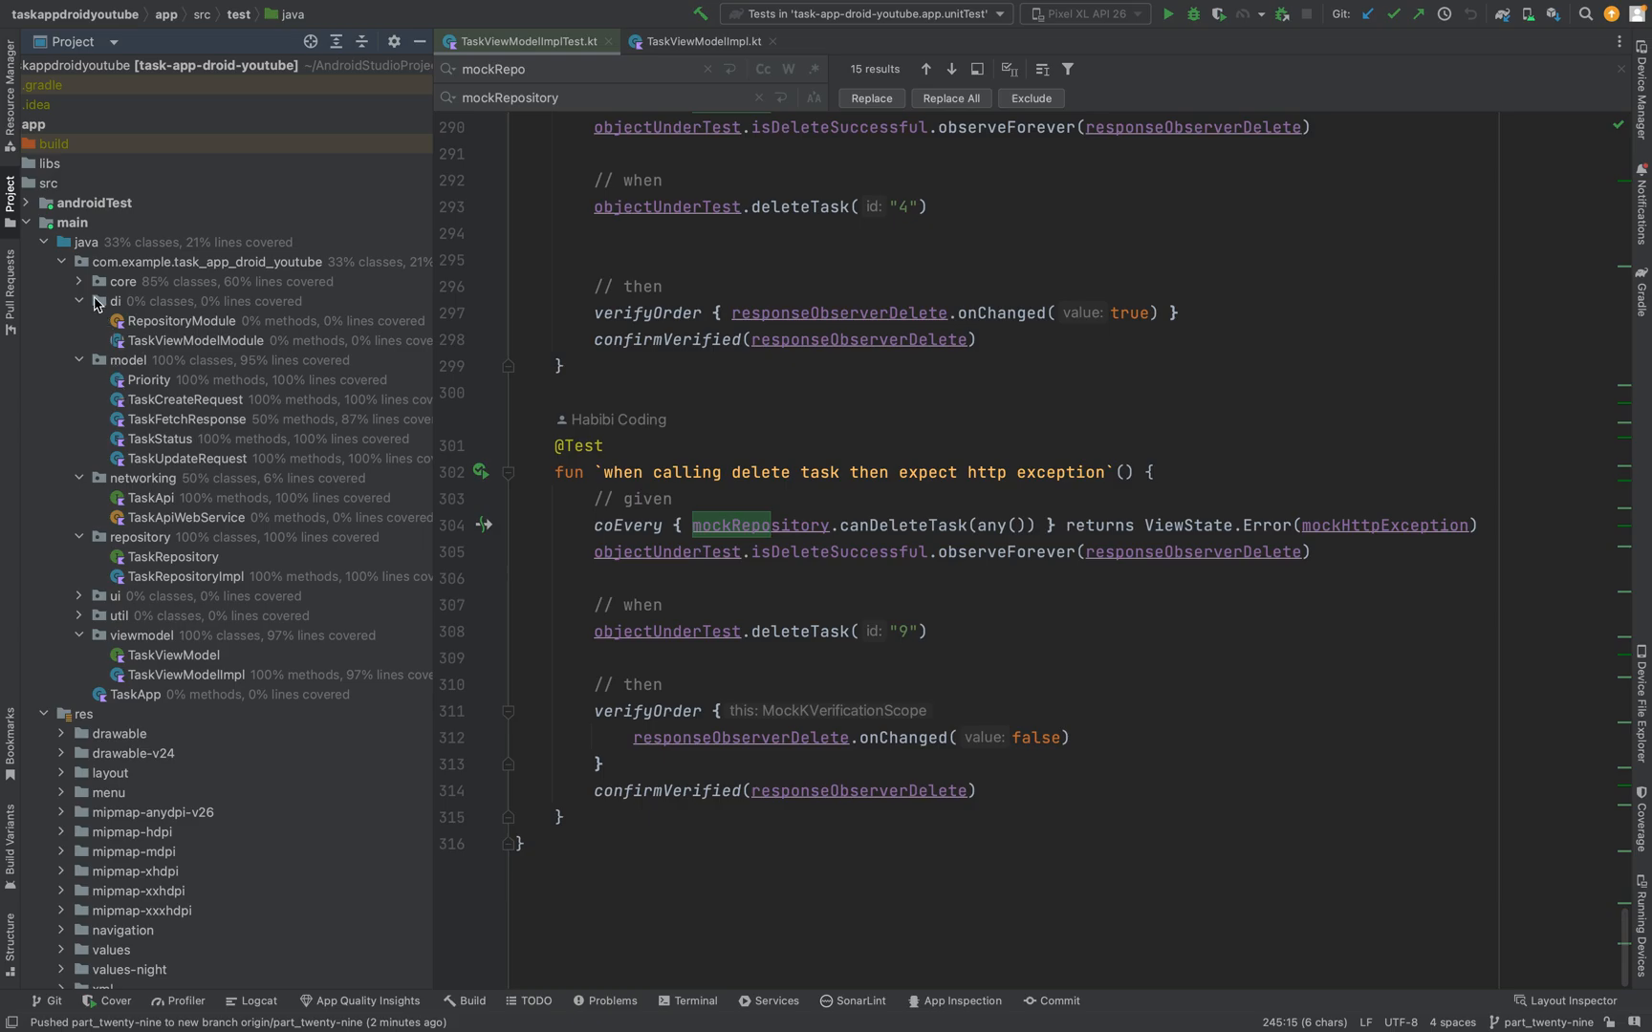
pyautogui.click(79, 281)
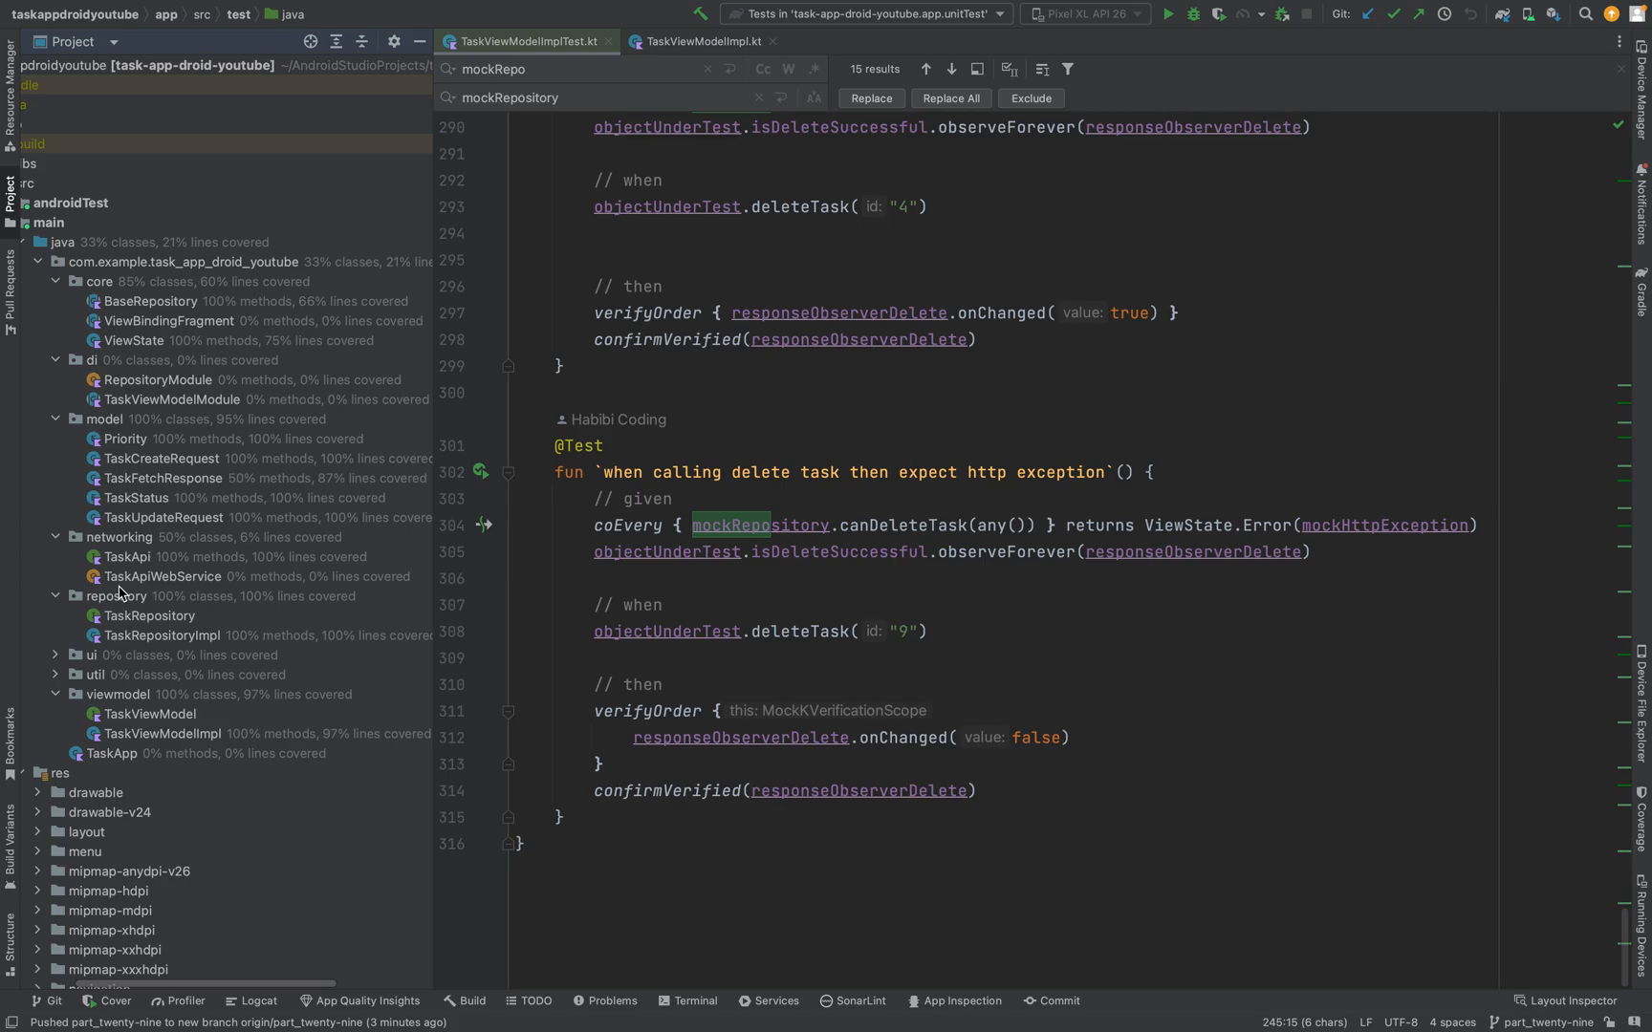
pyautogui.moveTo(67, 617)
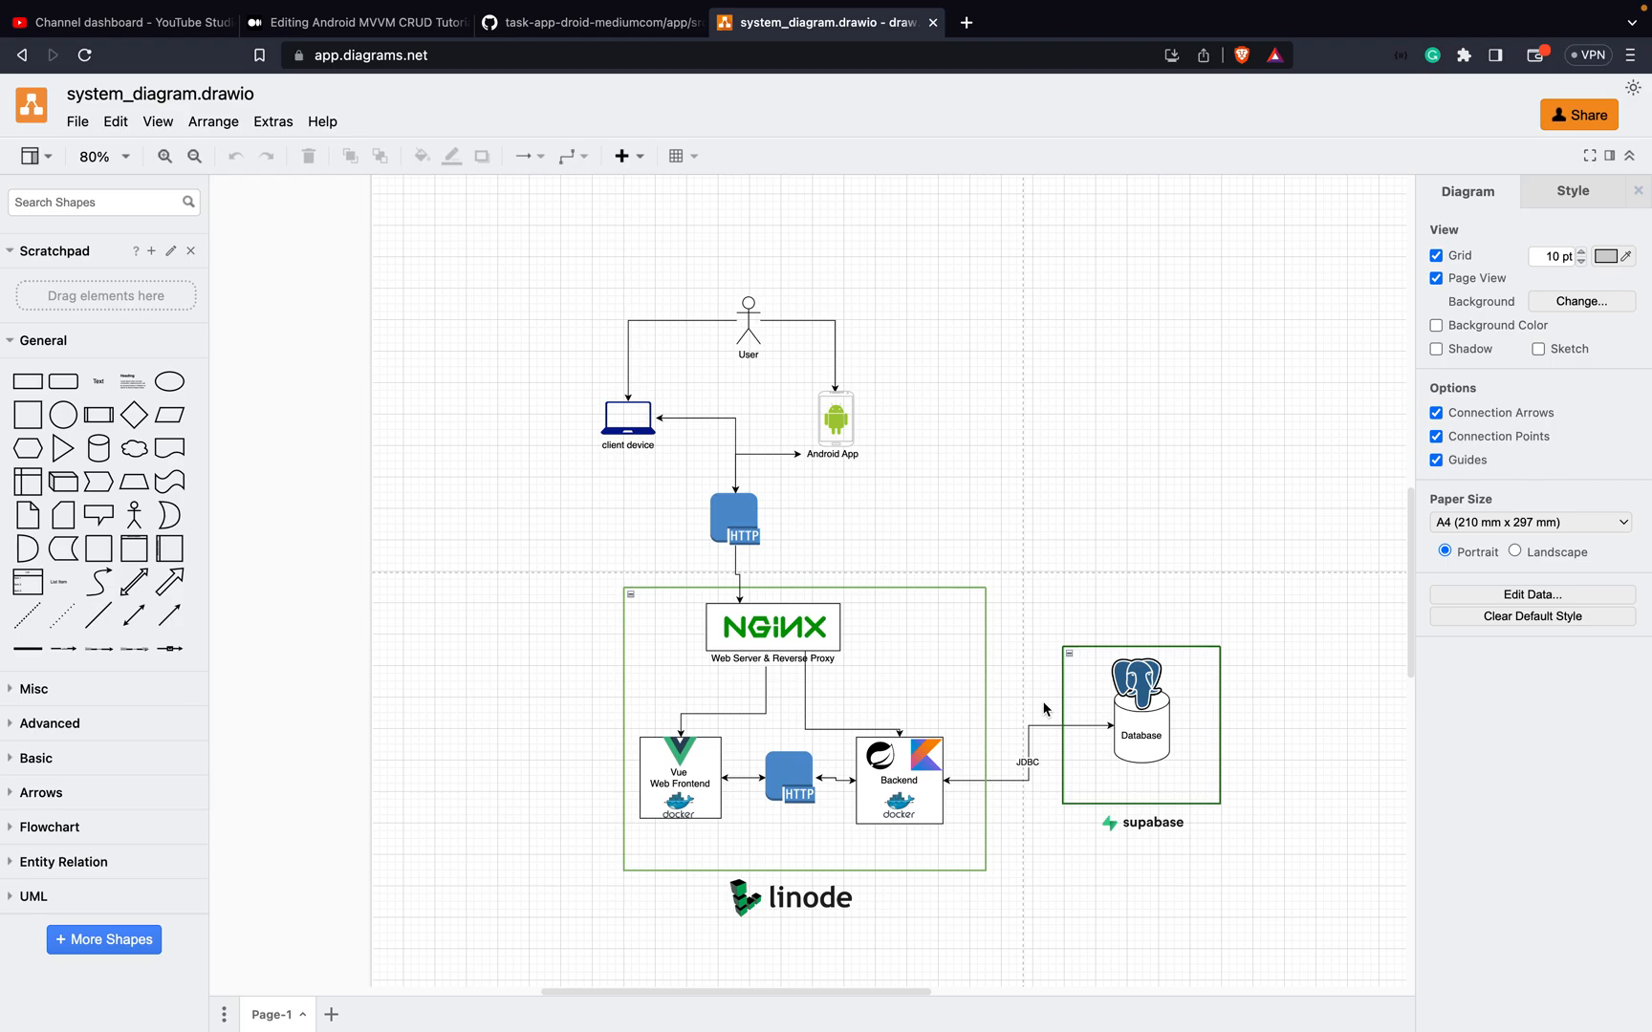
pyautogui.moveTo(914, 715)
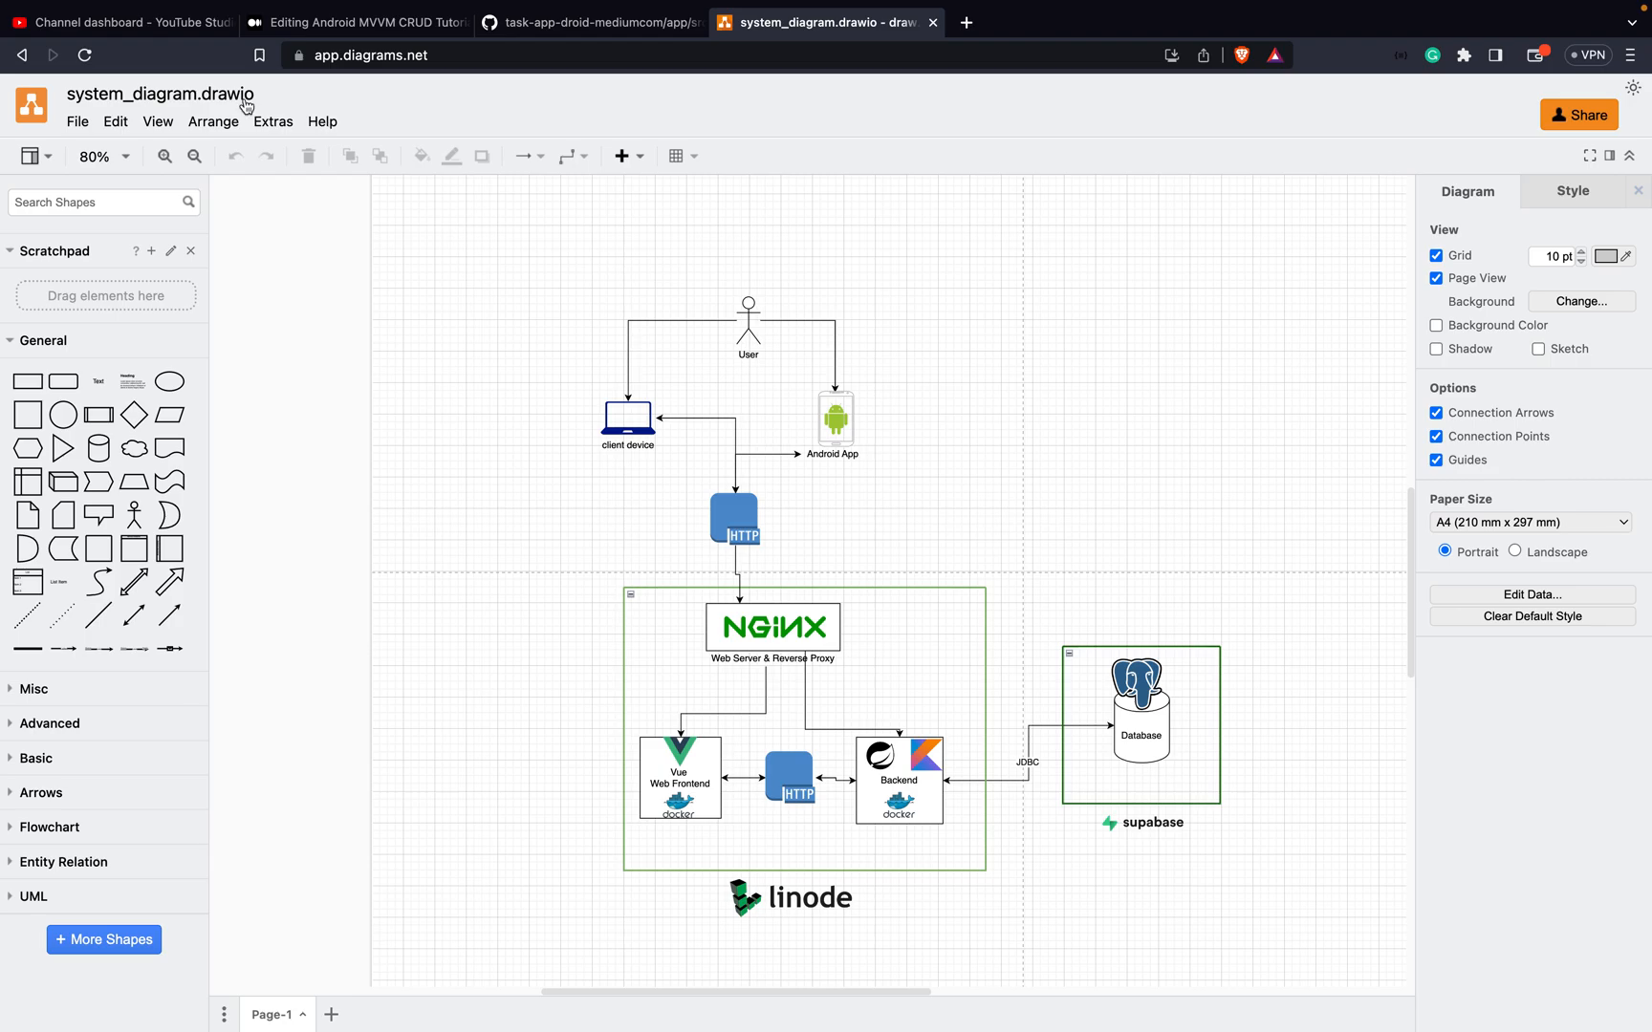
pyautogui.moveTo(881, 503)
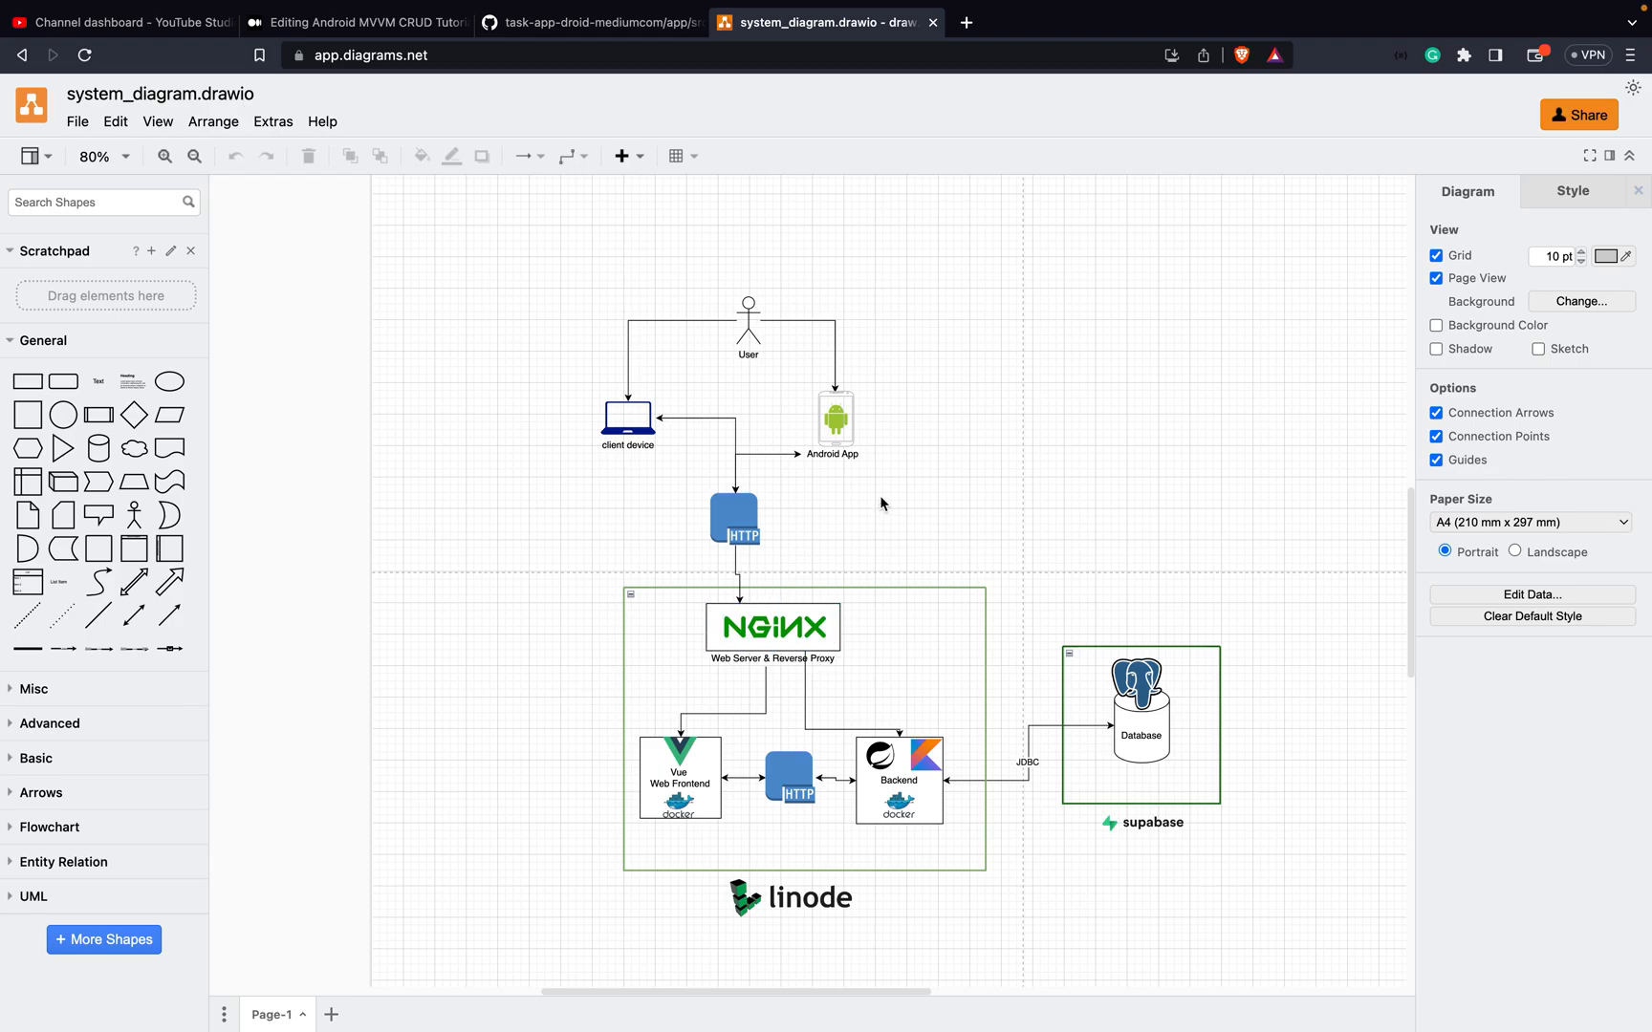
pyautogui.moveTo(790, 436)
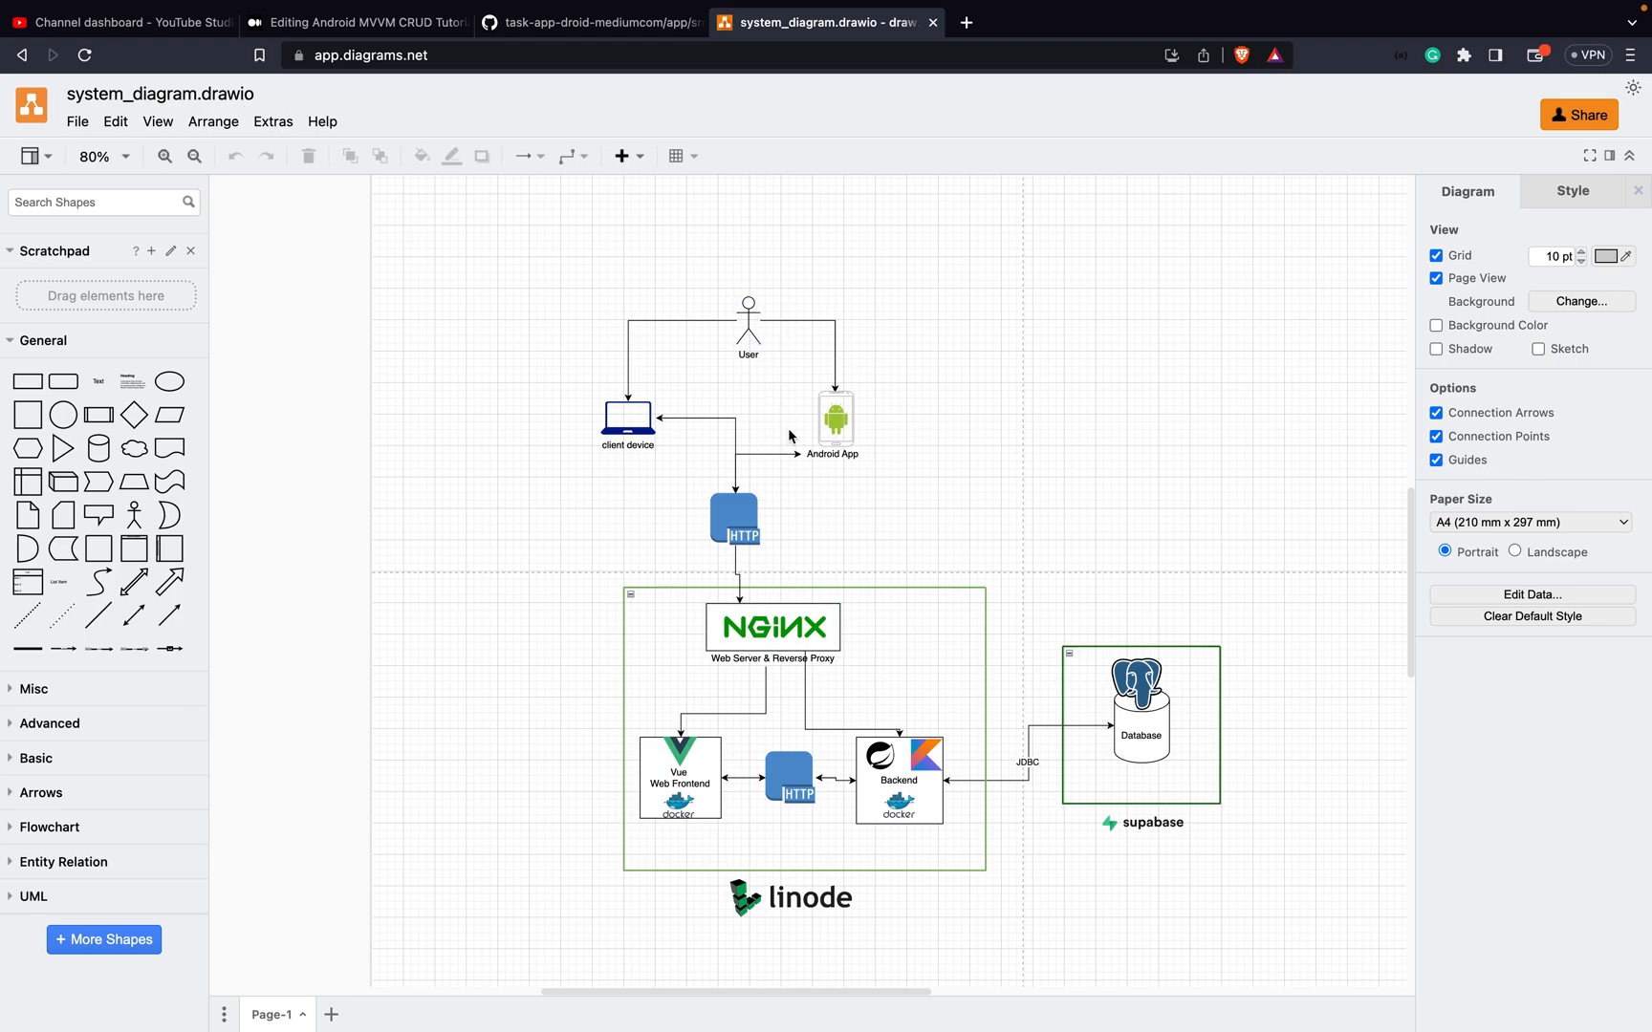
pyautogui.moveTo(788, 426)
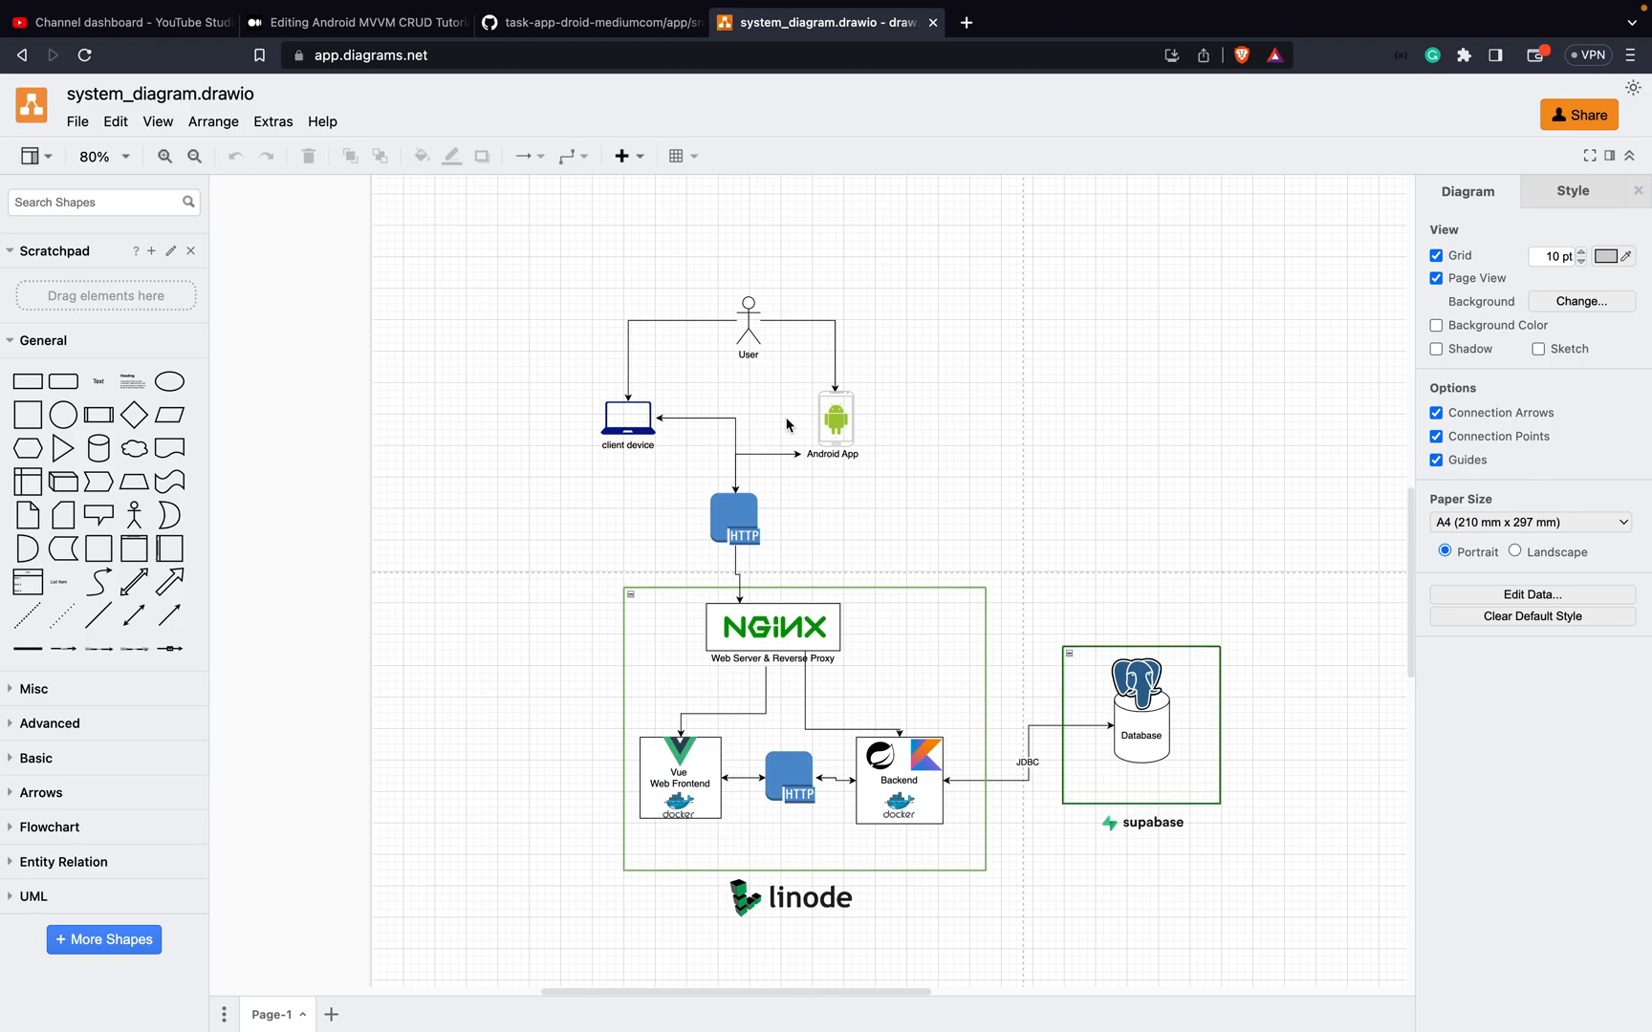
pyautogui.moveTo(677, 717)
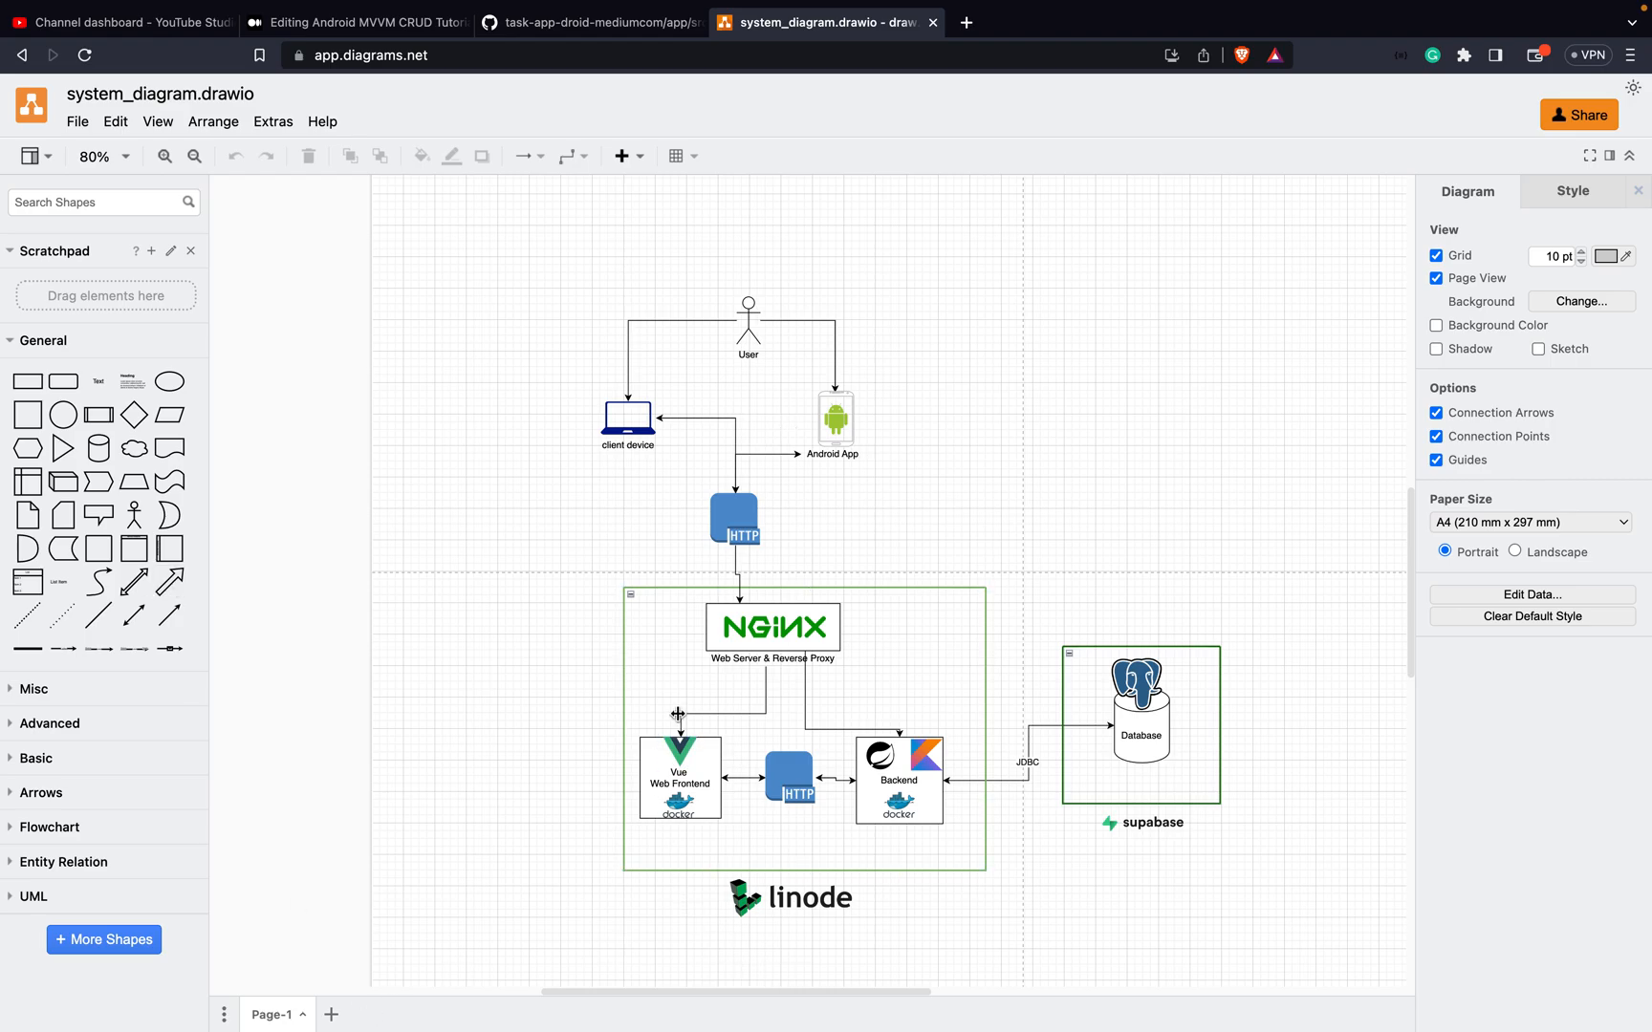
# Select diagram elements linking the Nginx reverse proxy to the Vue web frontend.
pyautogui.click(679, 778)
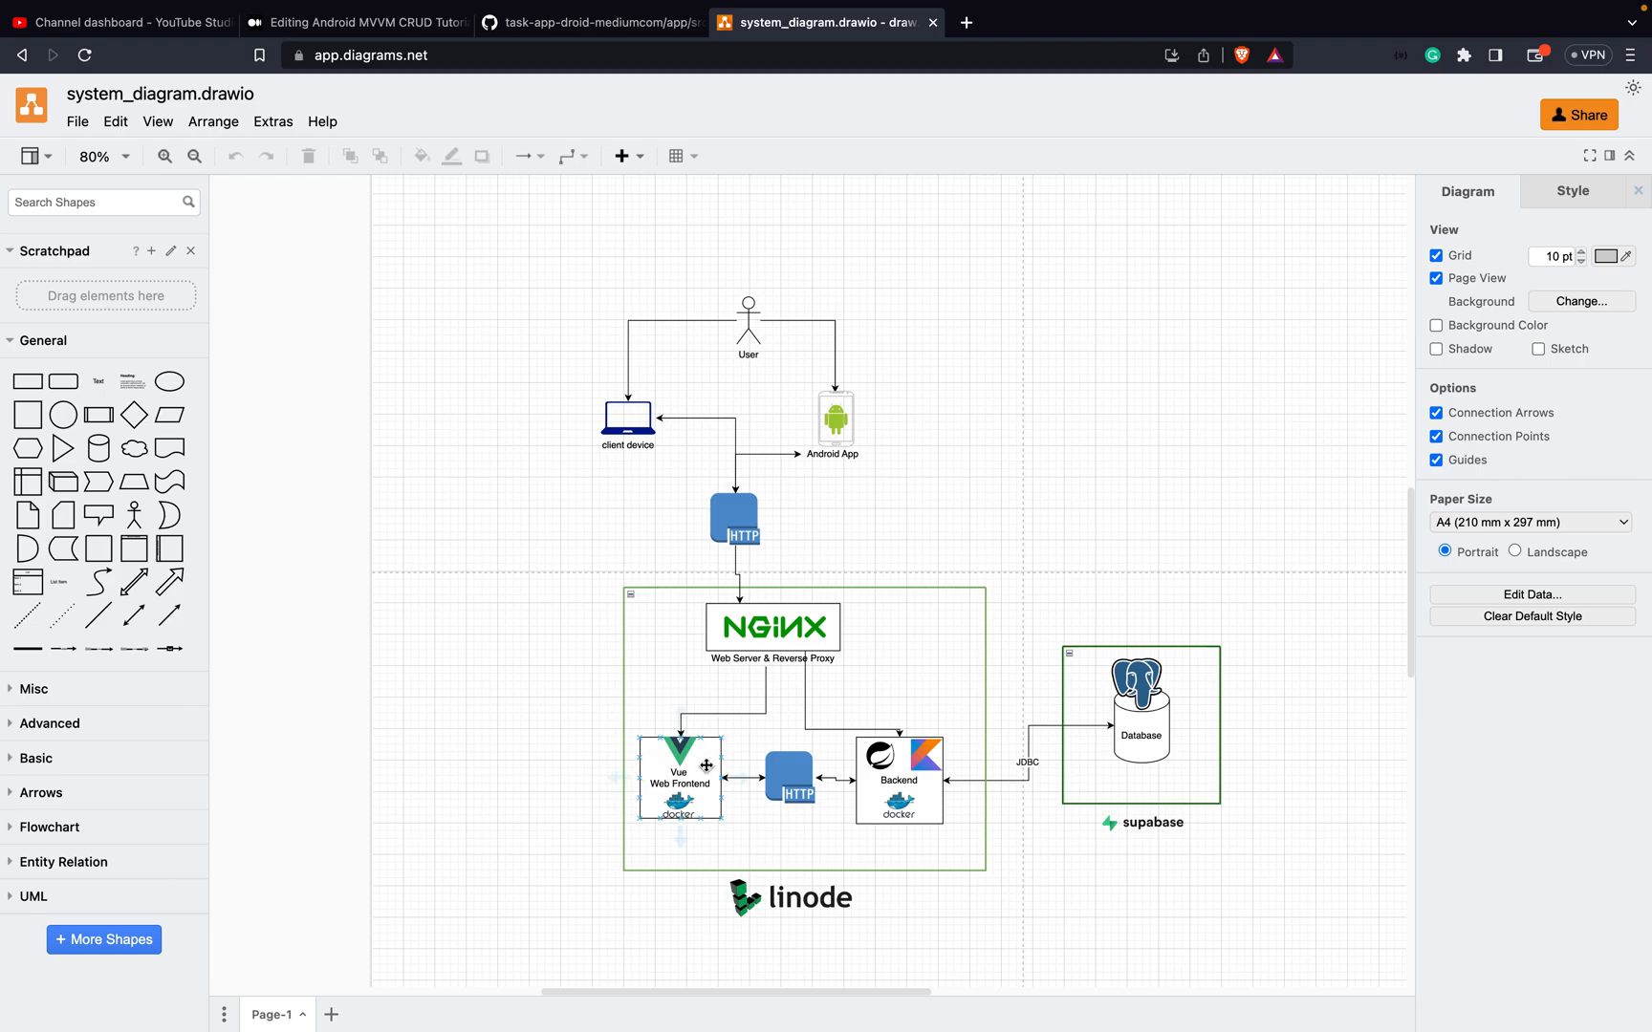
pyautogui.click(689, 942)
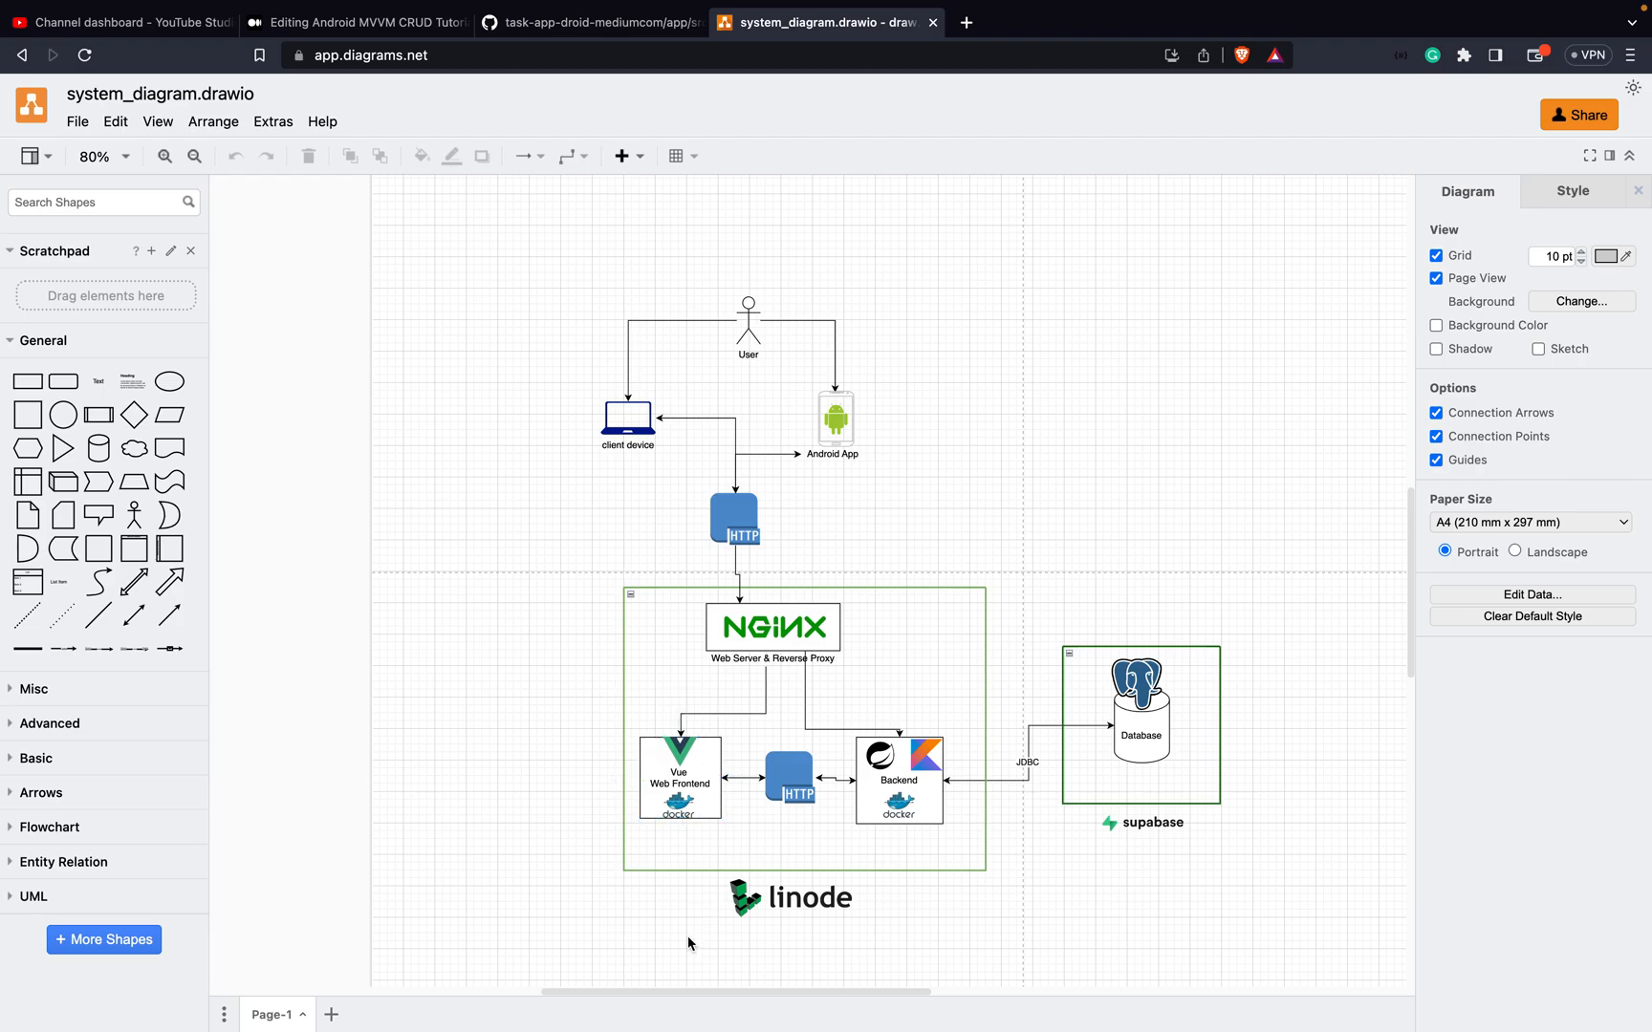
pyautogui.moveTo(623, 780)
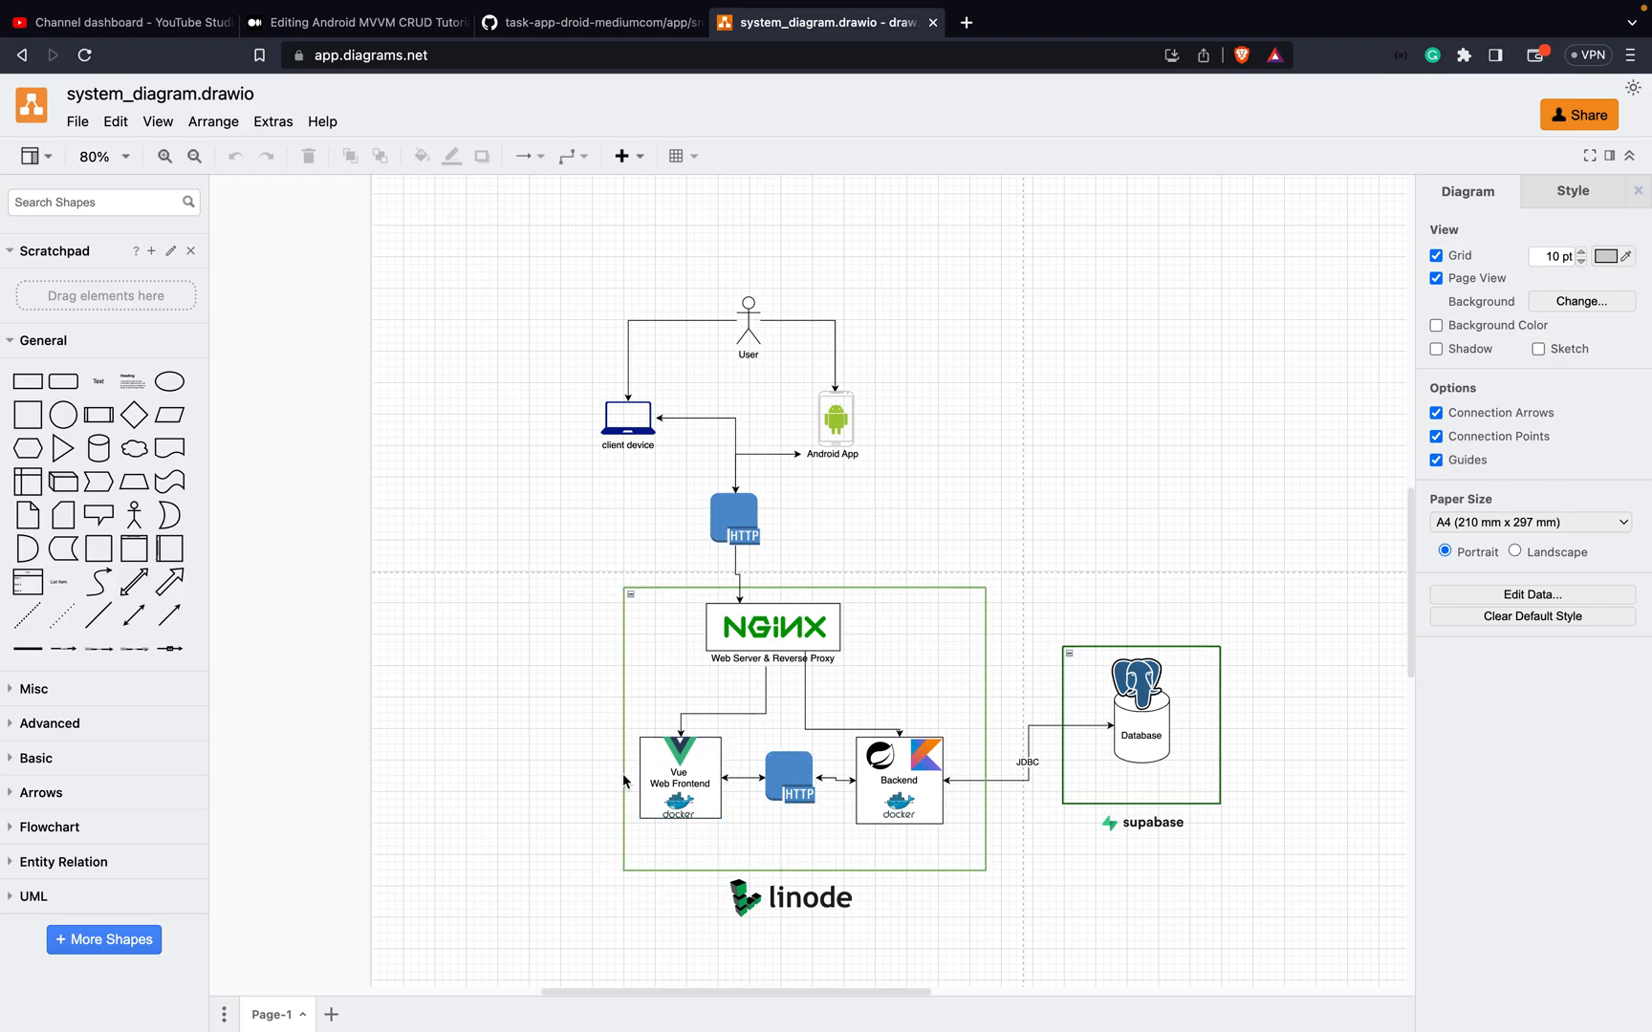
pyautogui.moveTo(678, 841)
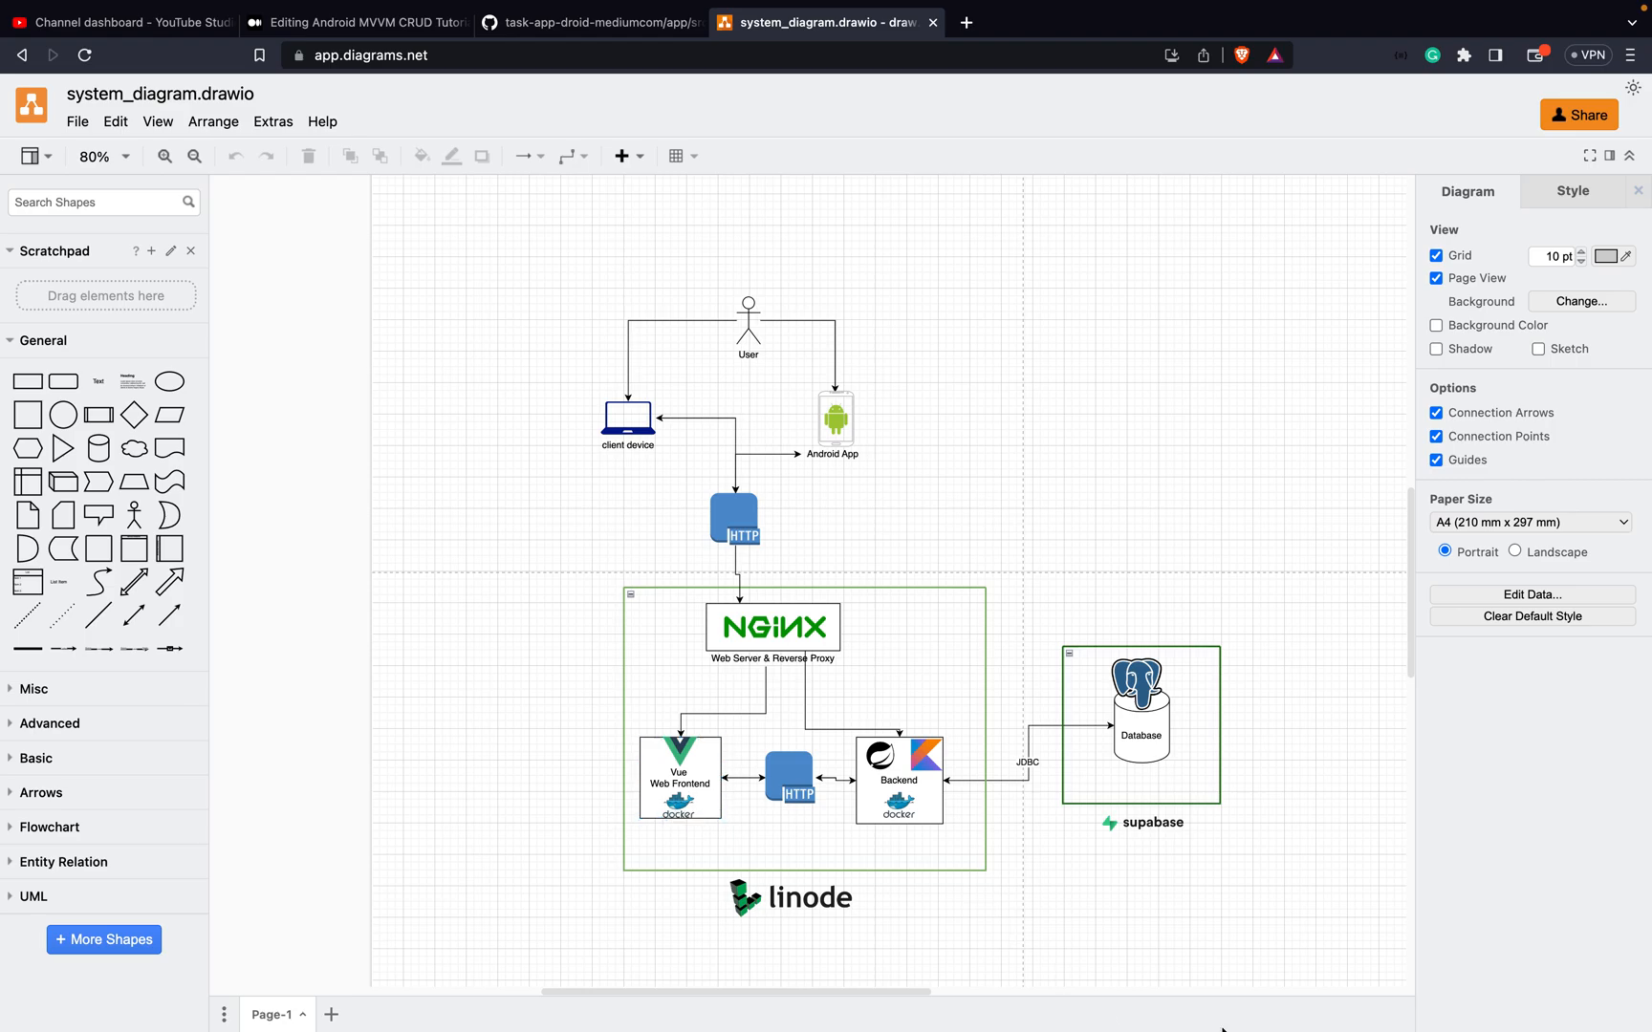
pyautogui.moveTo(1165, 560)
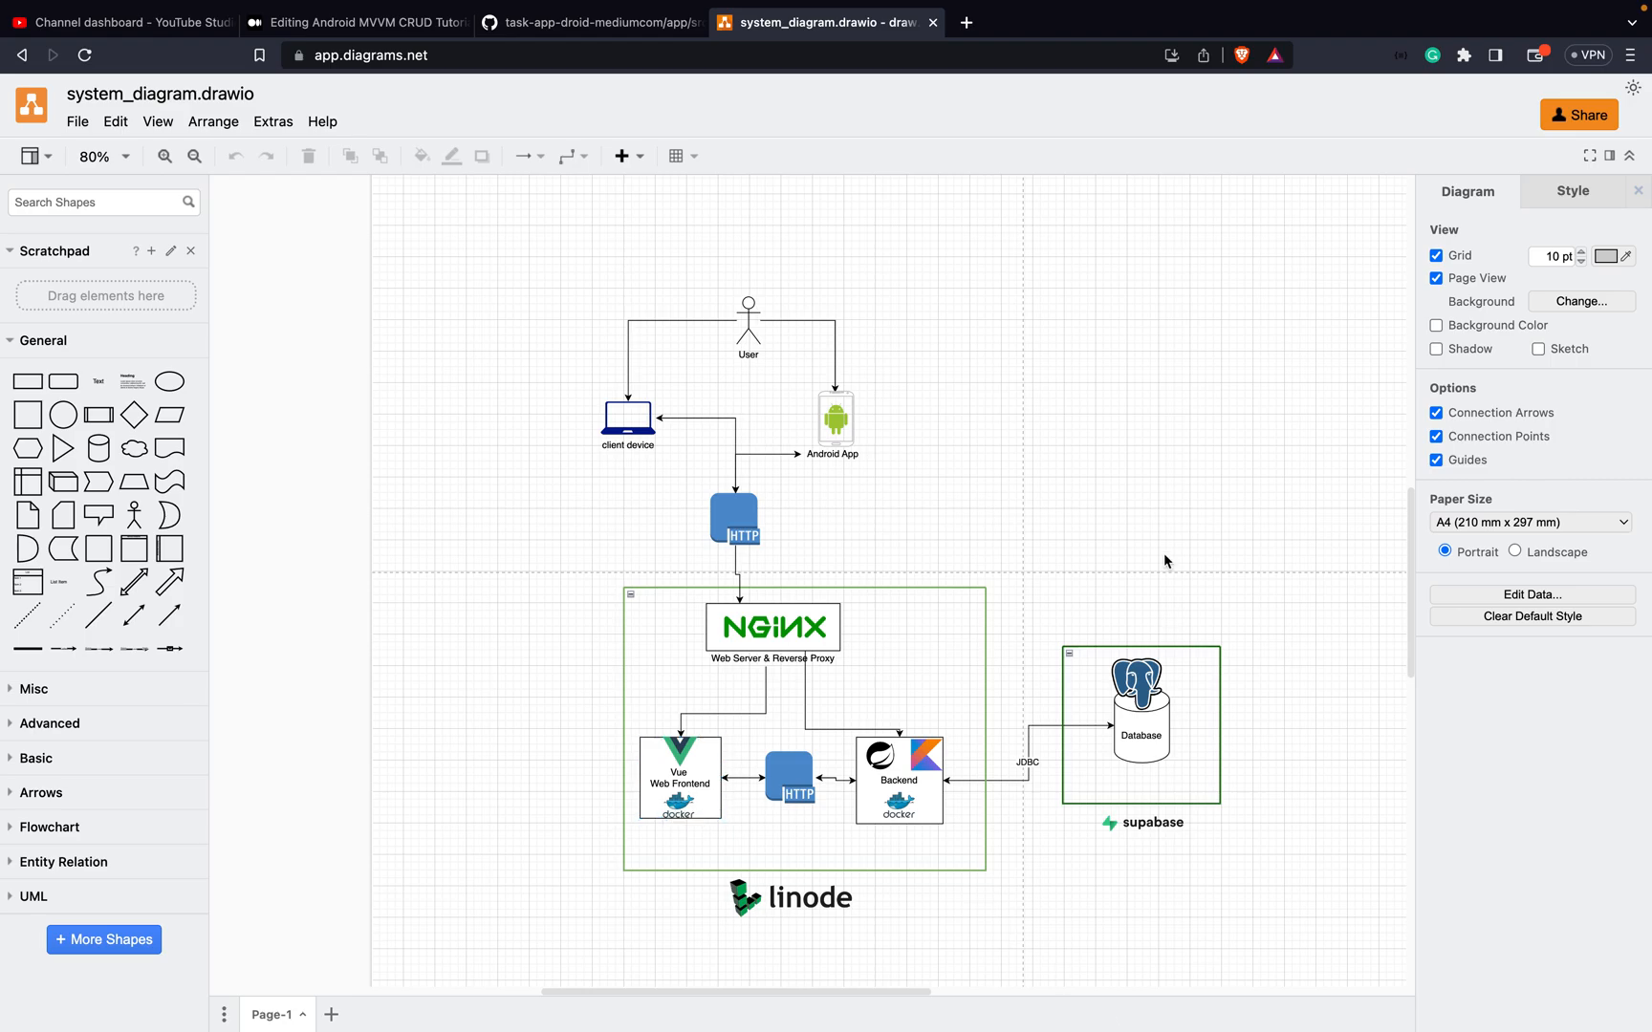
pyautogui.click(679, 776)
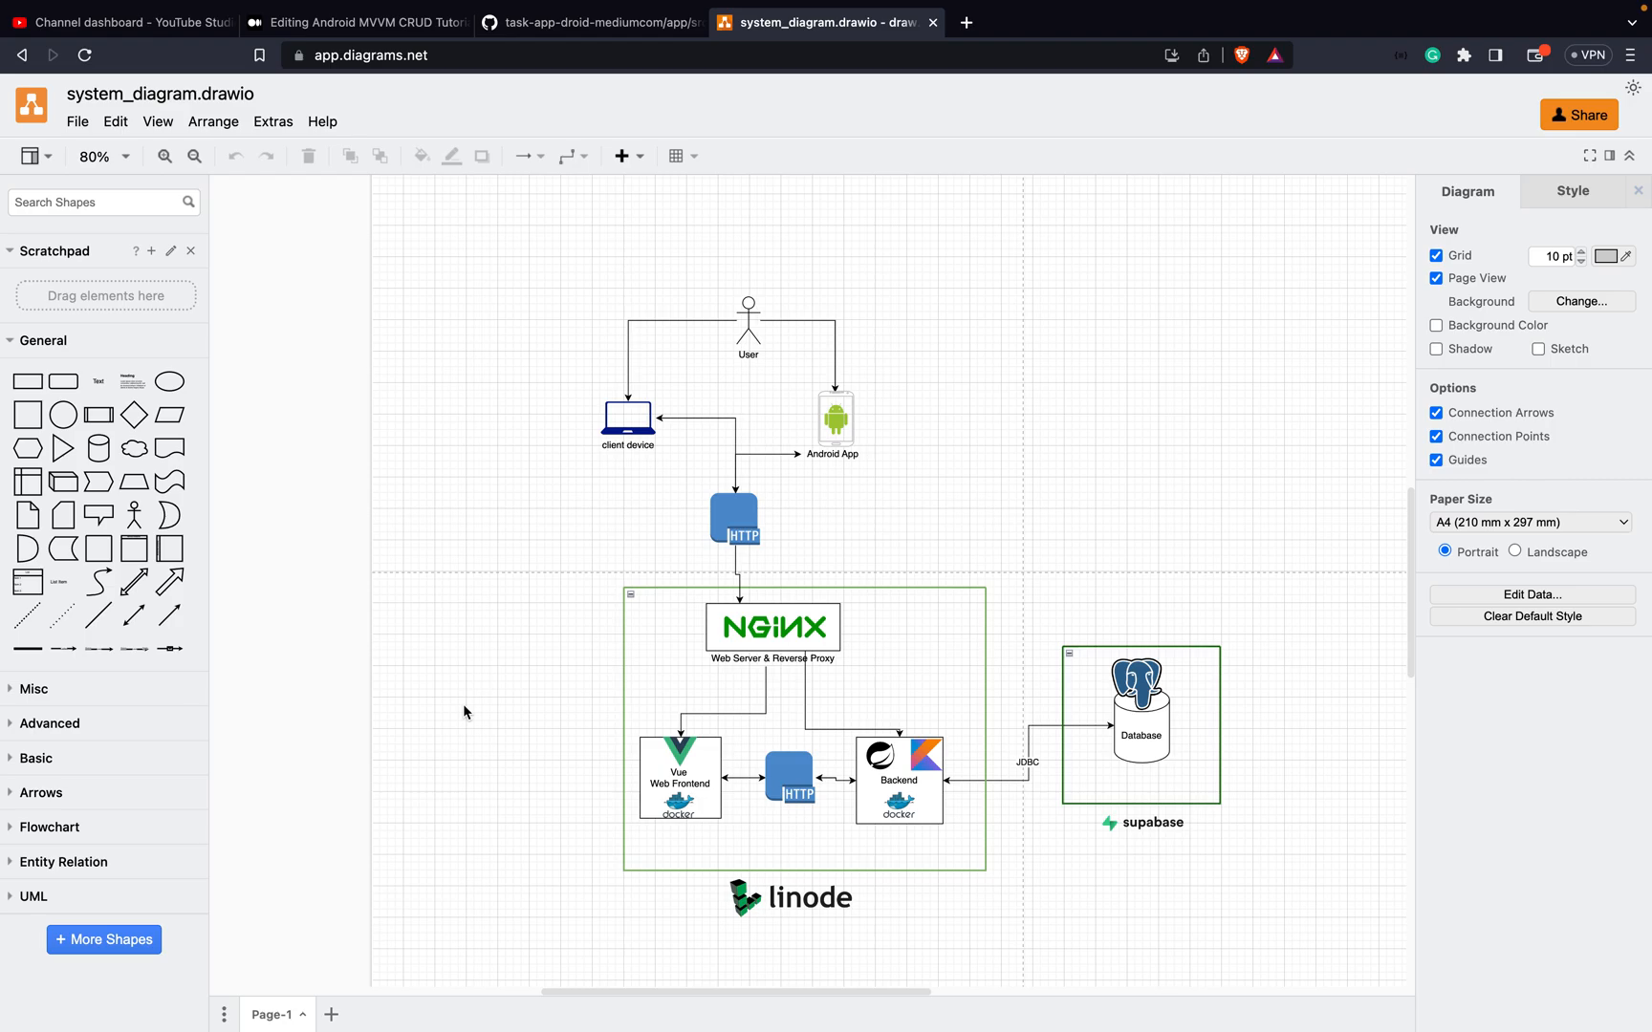
pyautogui.moveTo(837, 8)
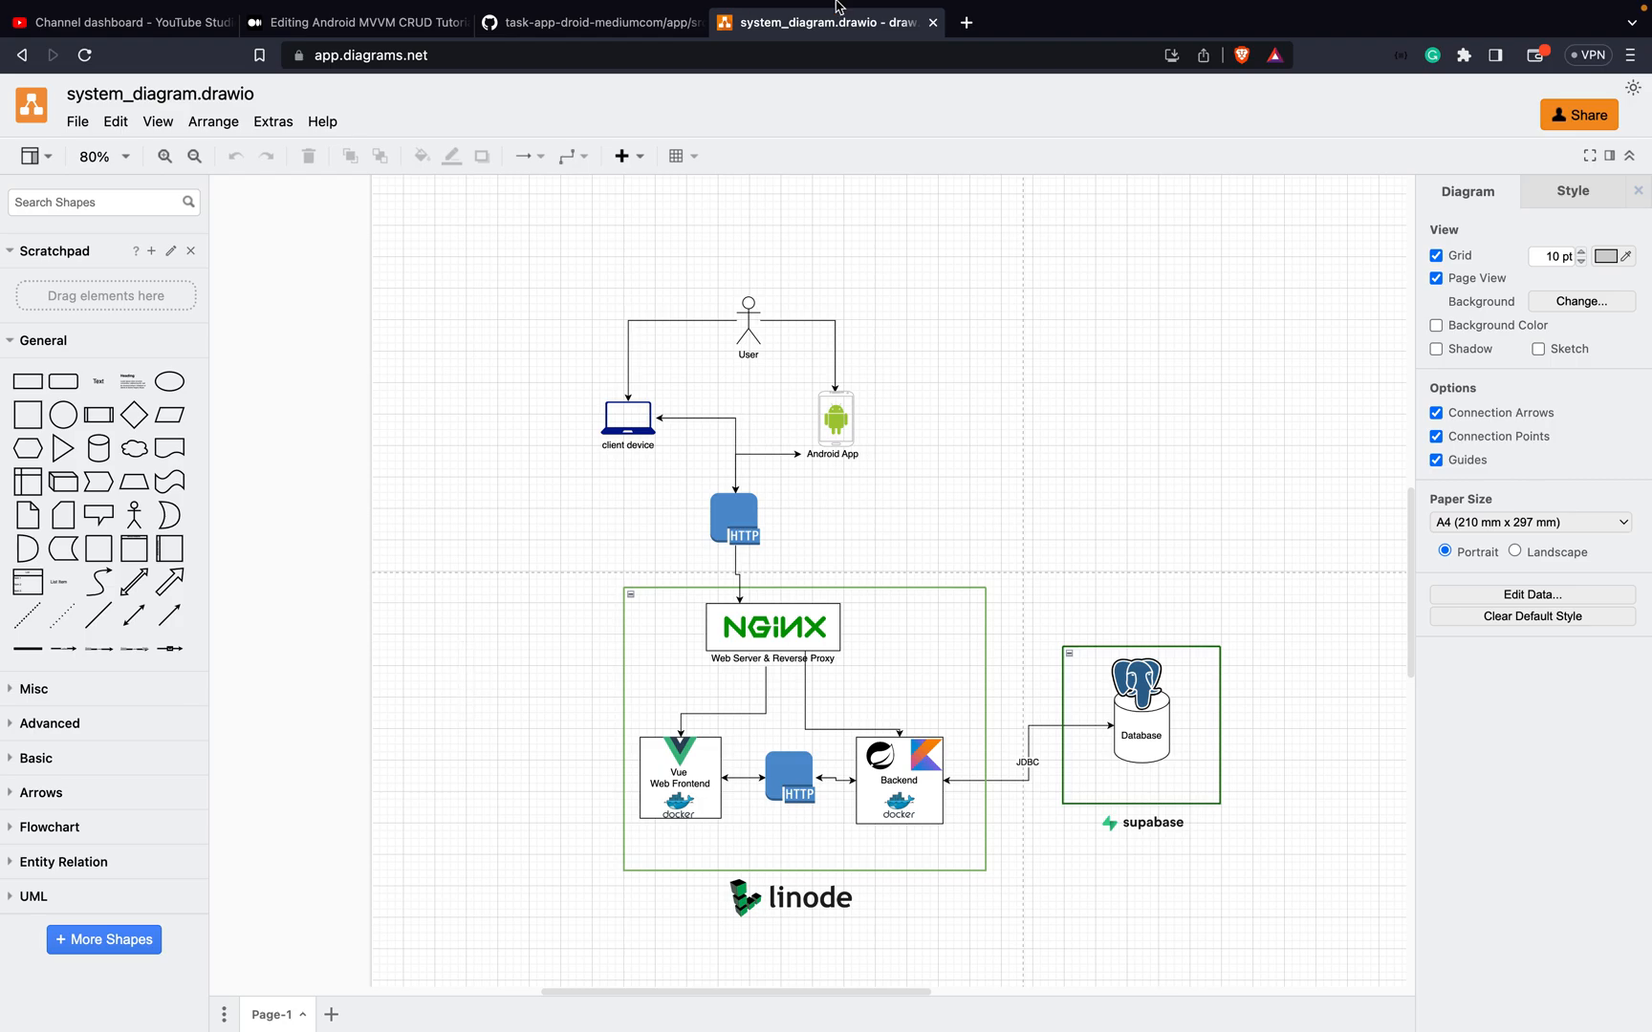